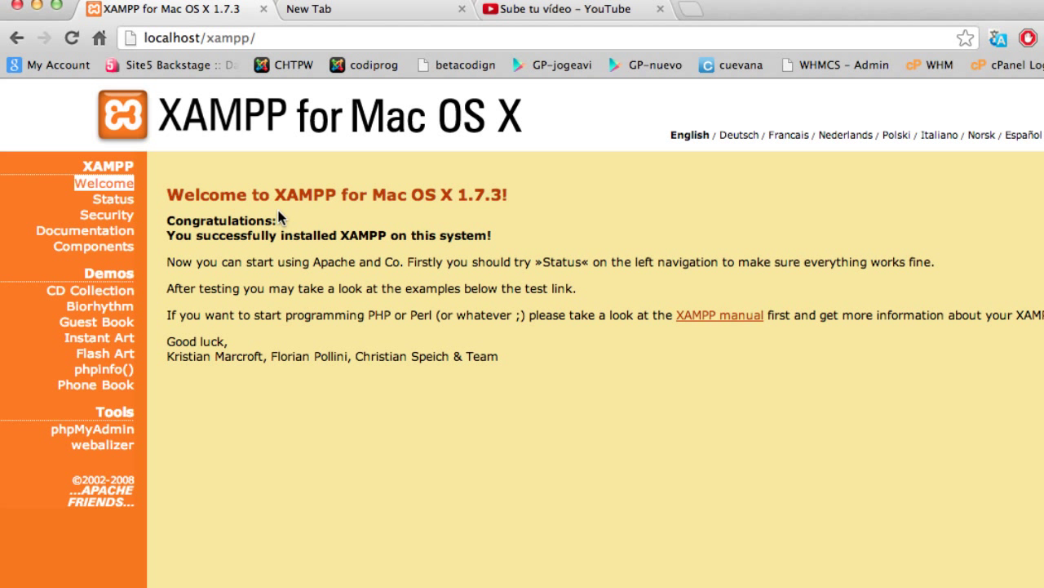
pyautogui.moveTo(224, 234)
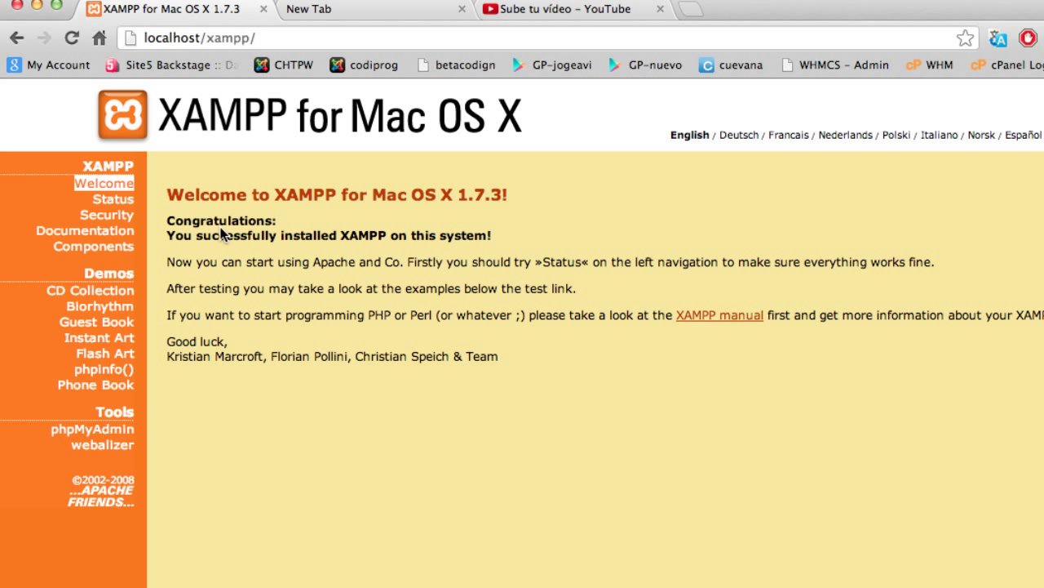
pyautogui.moveTo(306, 249)
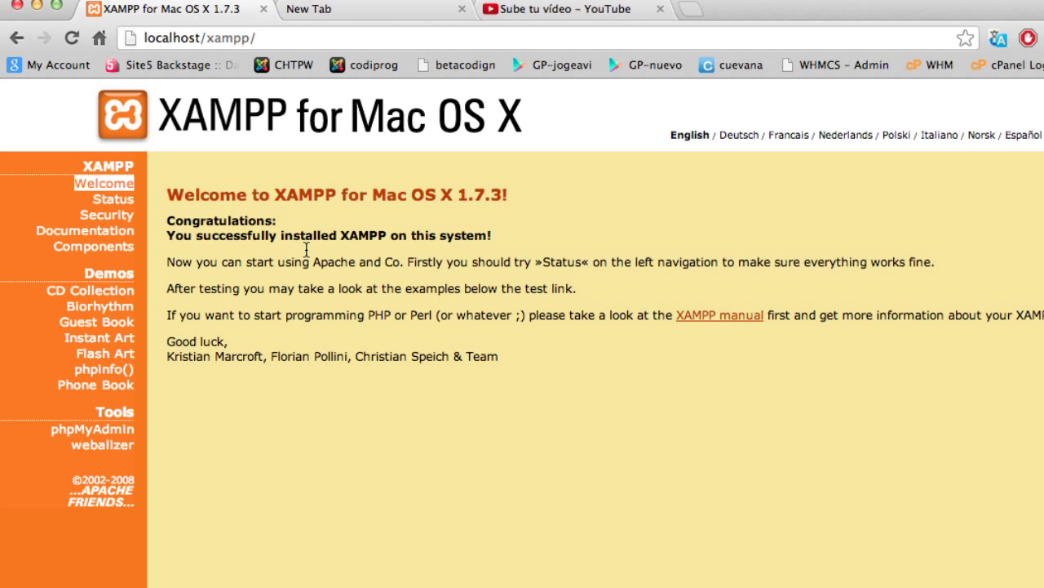
pyautogui.moveTo(265, 238)
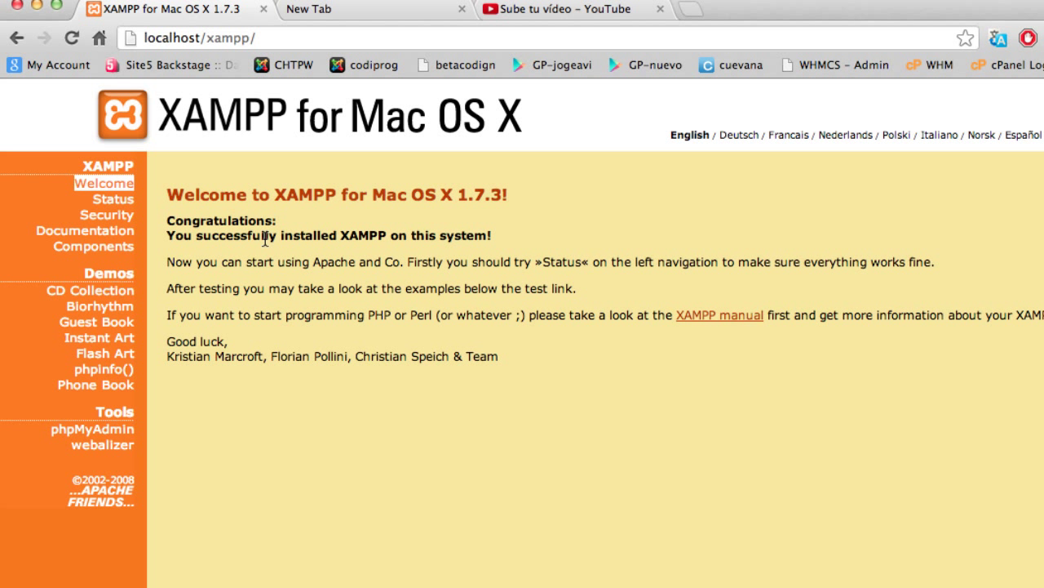
pyautogui.moveTo(195, 300)
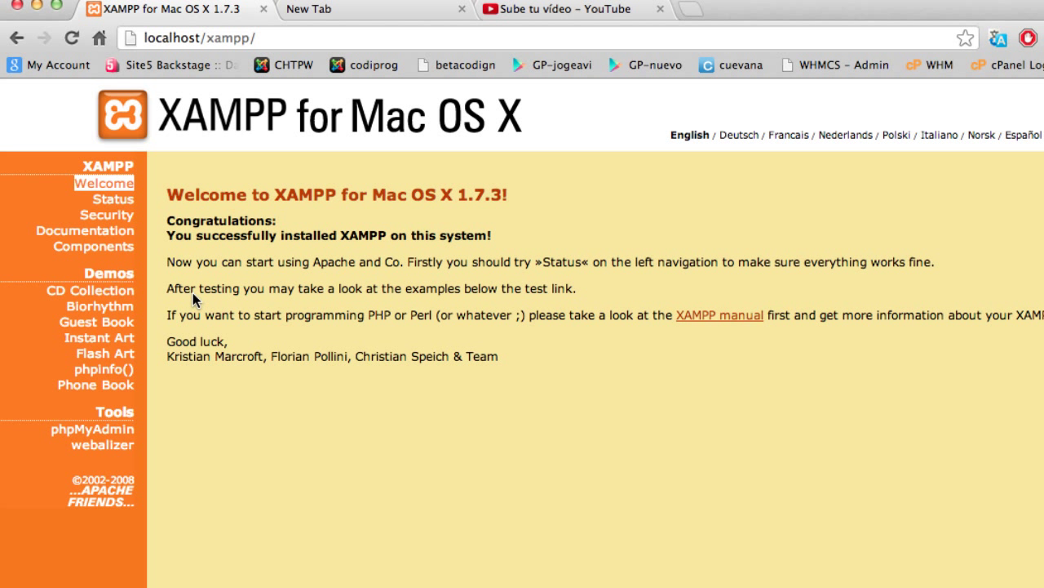
pyautogui.moveTo(182, 186)
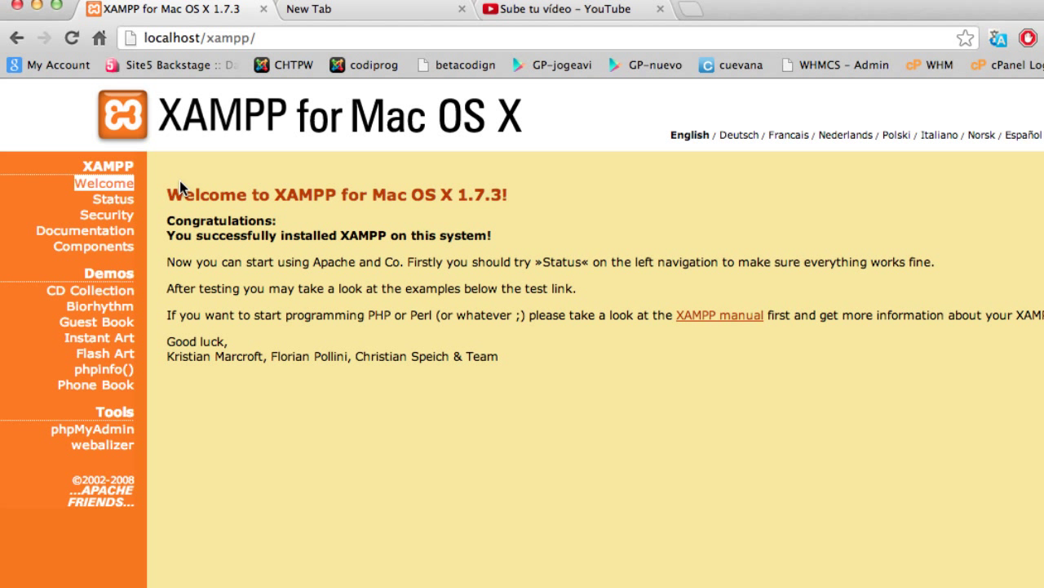
pyautogui.moveTo(34, 165)
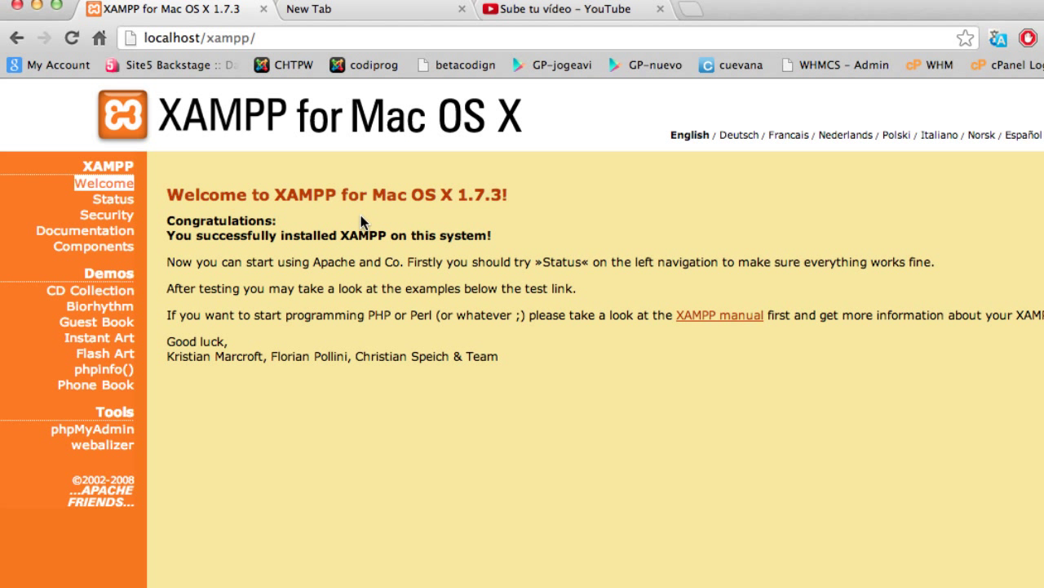
# Step: Open phpMyAdmin's localhost server page in a new tab from the XAMPP Tools sidebar
pyautogui.click(93, 428)
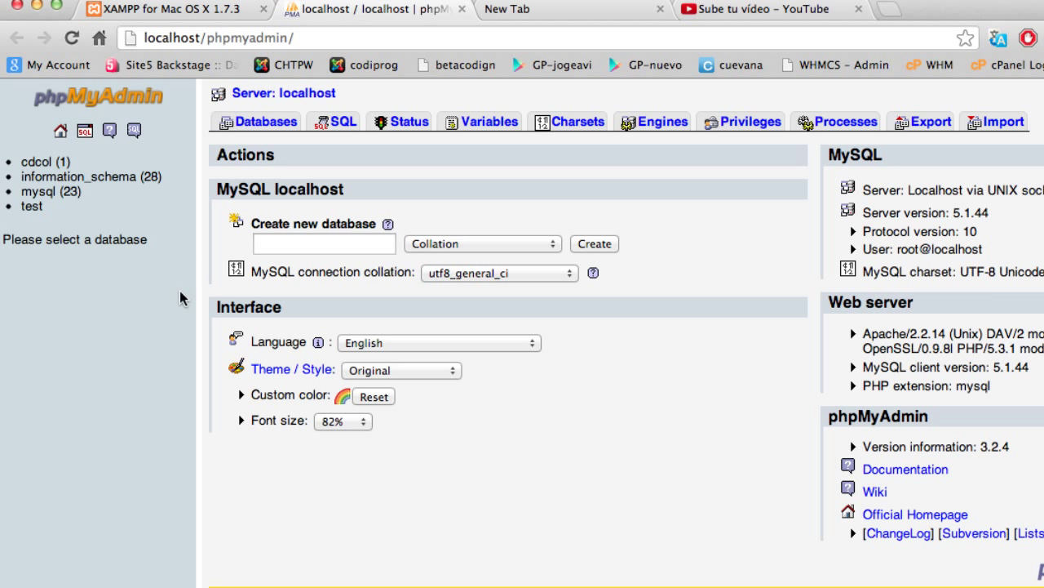
pyautogui.click(715, 576)
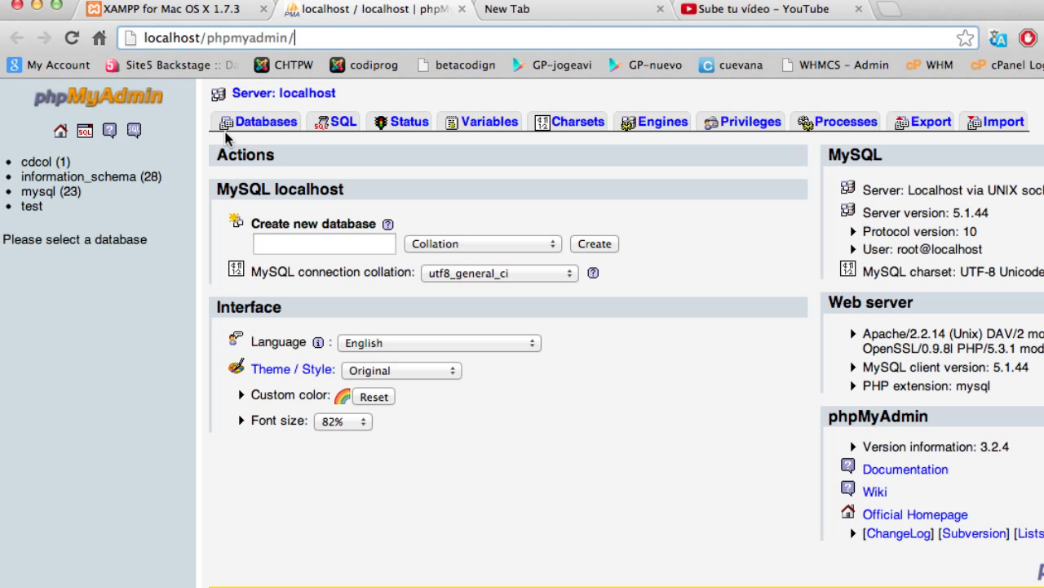
pyautogui.doubleClick(172, 37)
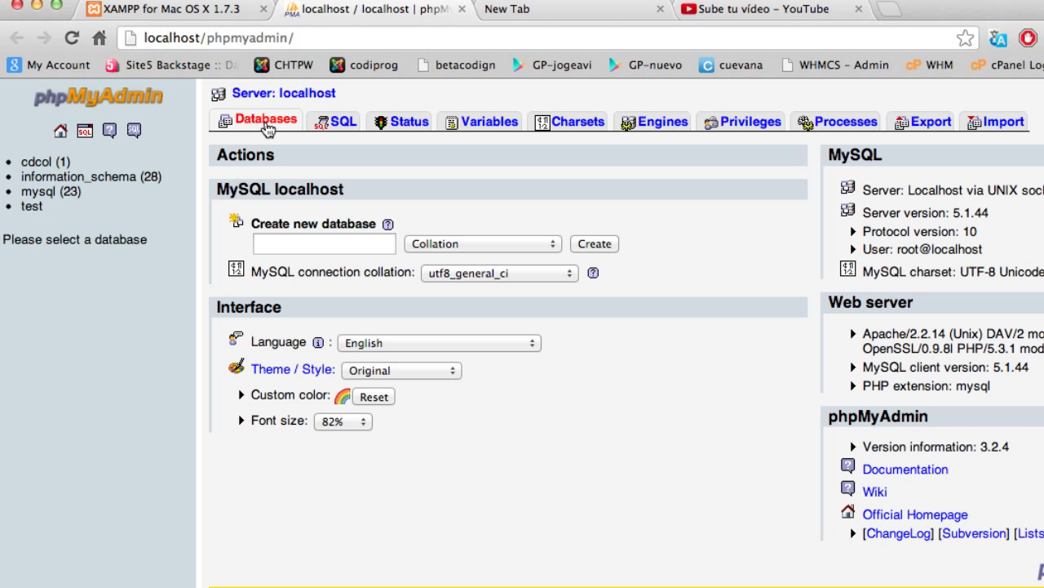
# Step: Create an empty database named my_db from the Databases tab
pyautogui.click(264, 120)
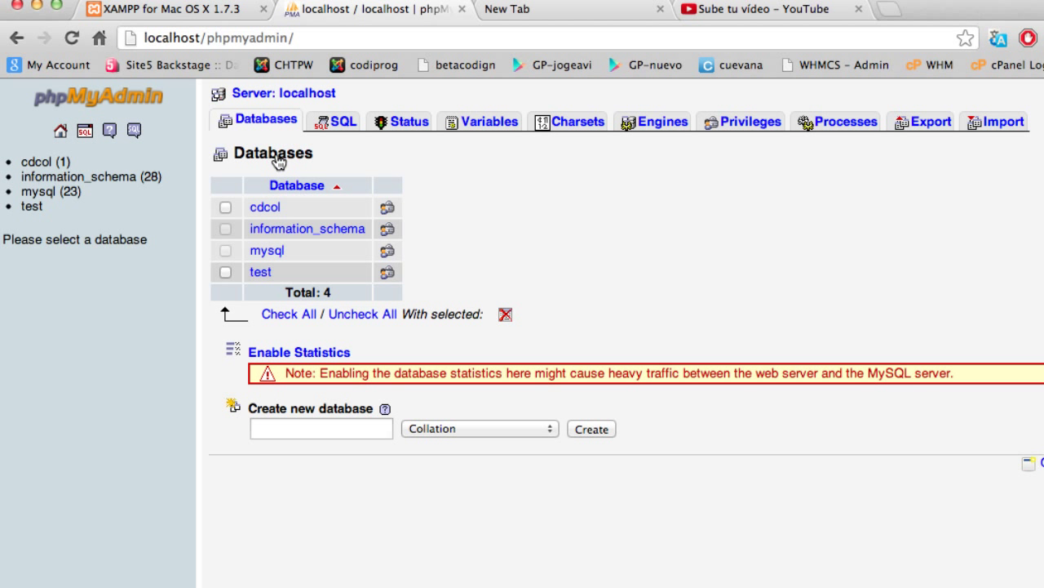
pyautogui.click(321, 429)
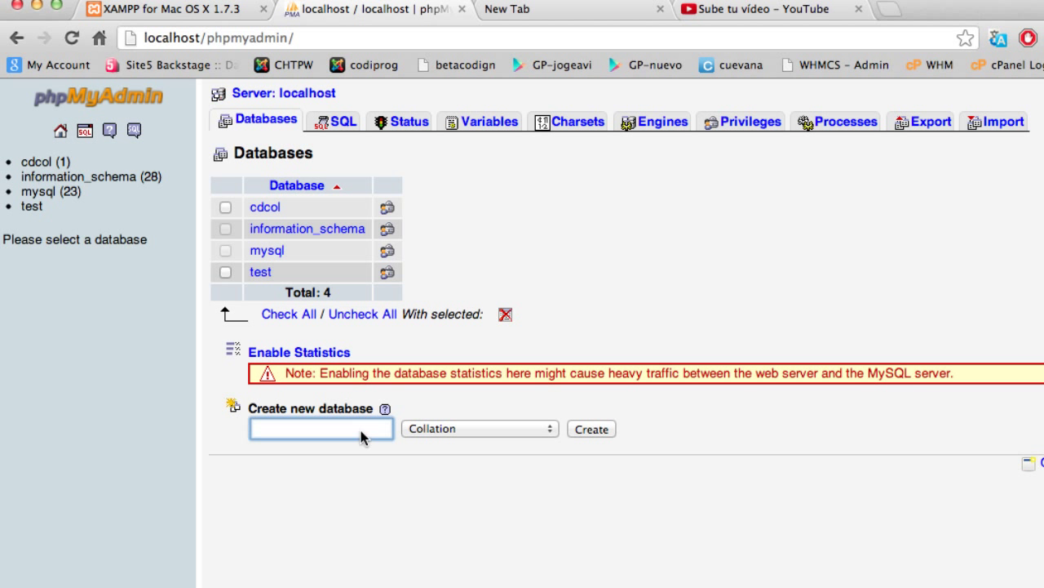
pyautogui.write('use')
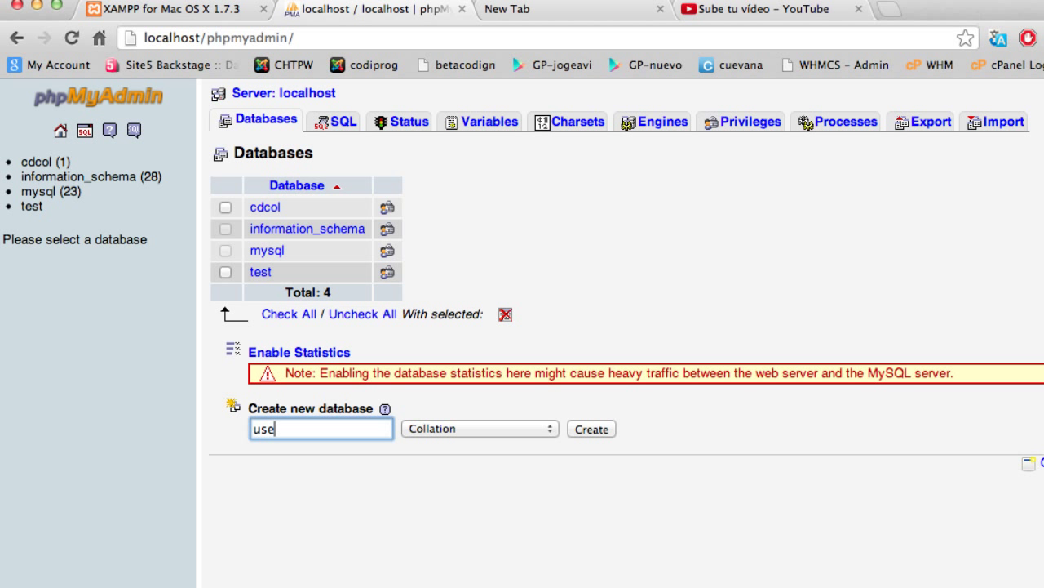
pyautogui.write('r')
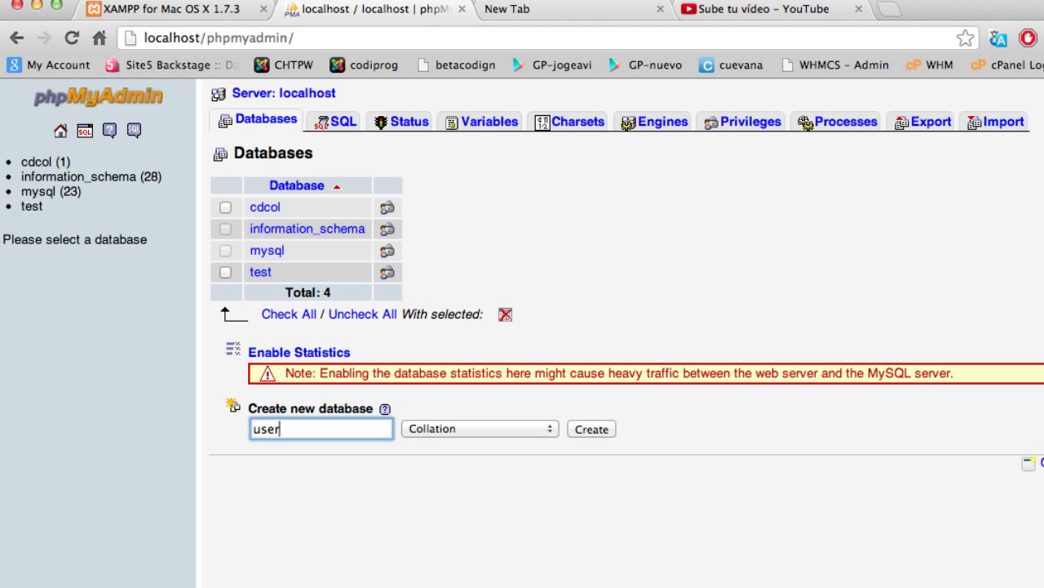
pyautogui.write('my_db')
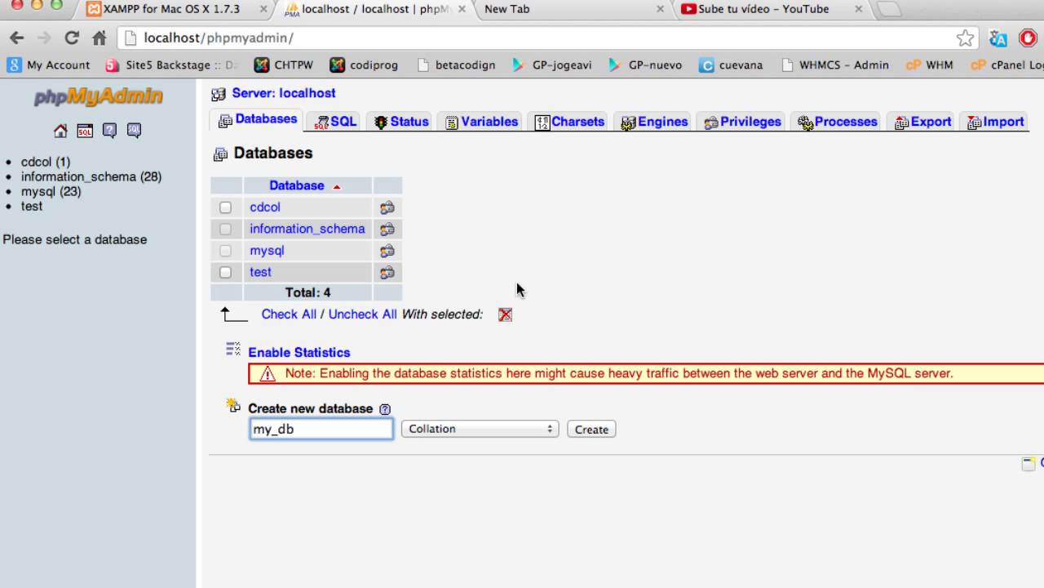
pyautogui.click(591, 428)
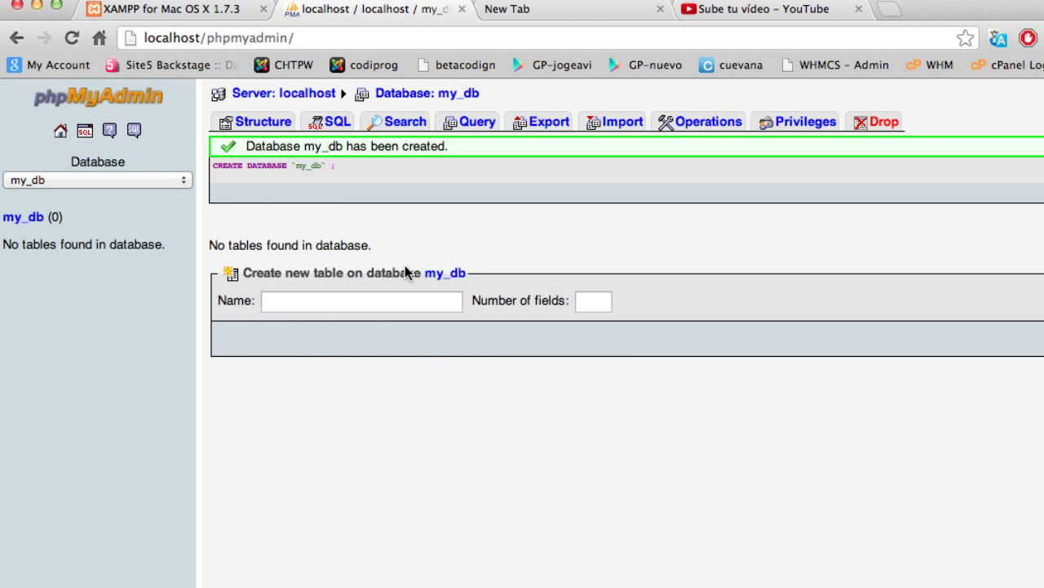
# Step: On my_db's Structure page, specify a new table named users with 4 fields
pyautogui.click(260, 121)
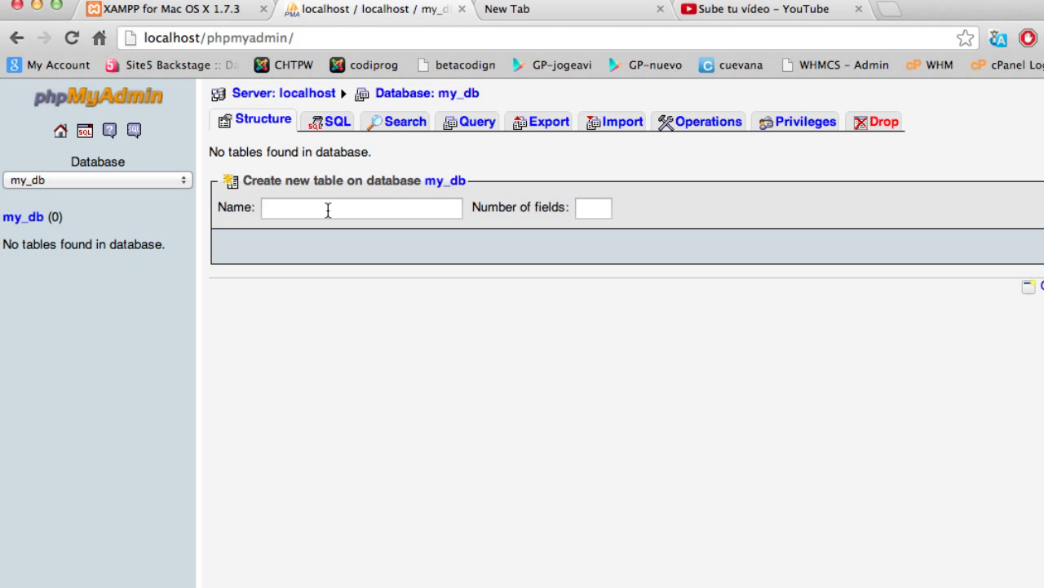
pyautogui.write('u')
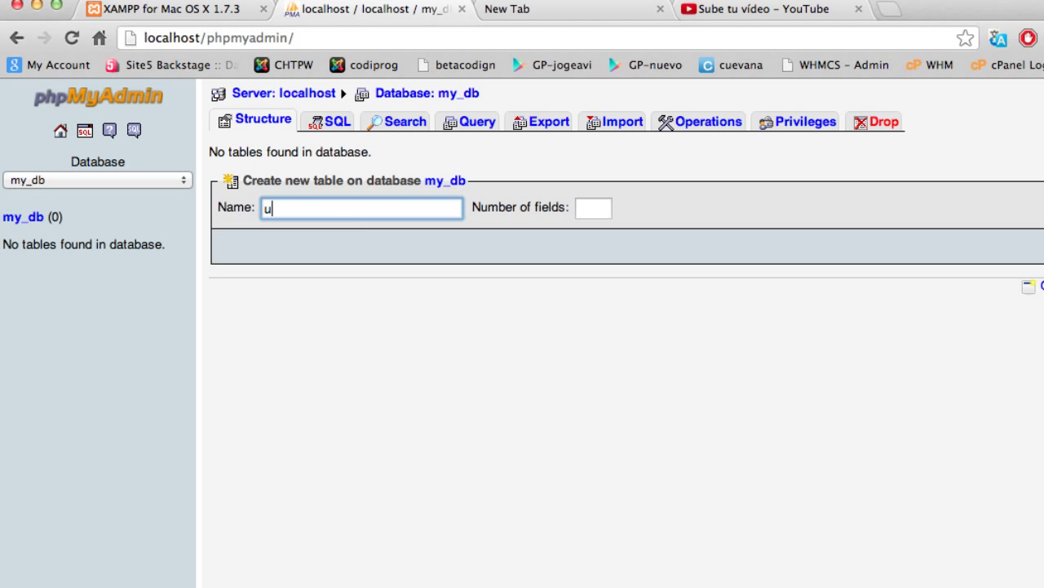
pyautogui.write('sers')
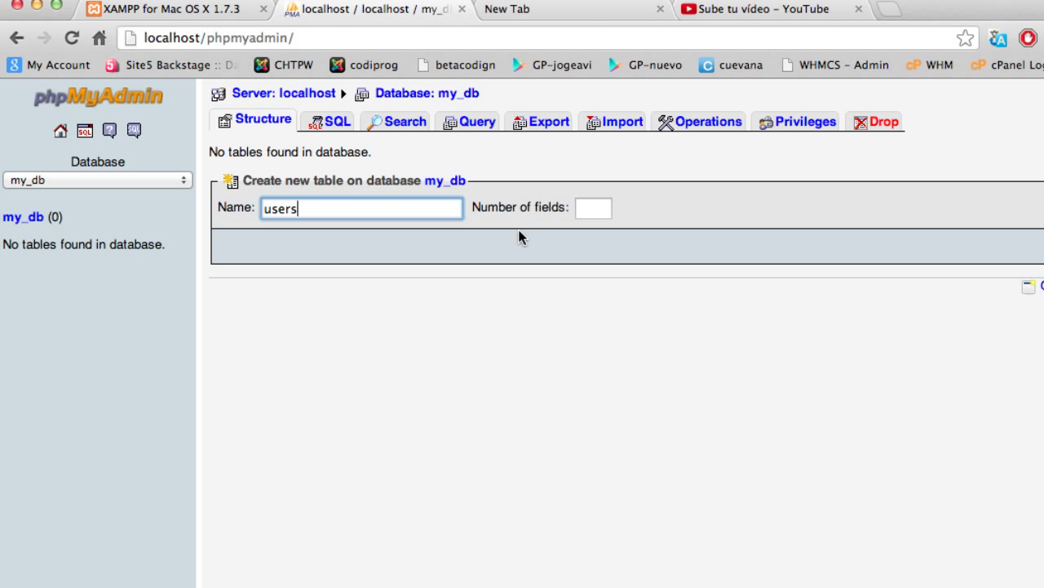
pyautogui.click(593, 207)
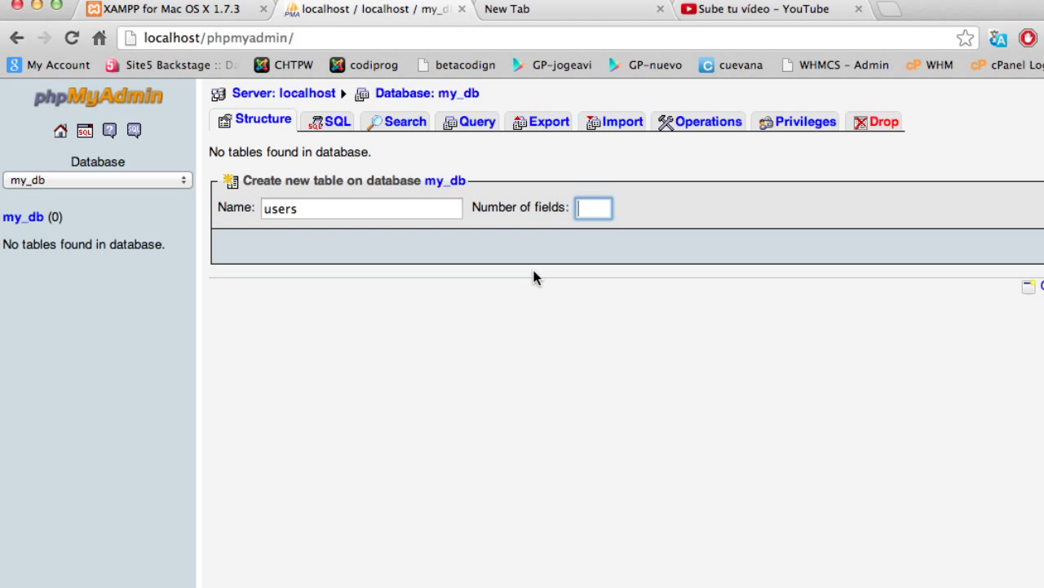
pyautogui.write('4')
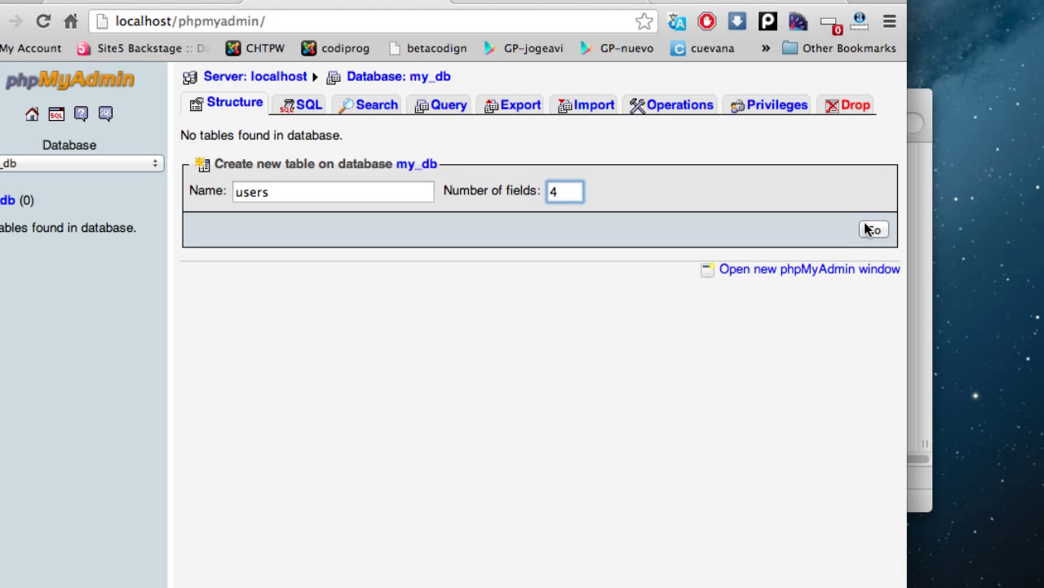
# Step: Open the users field definition form and name the first column id
pyautogui.click(873, 229)
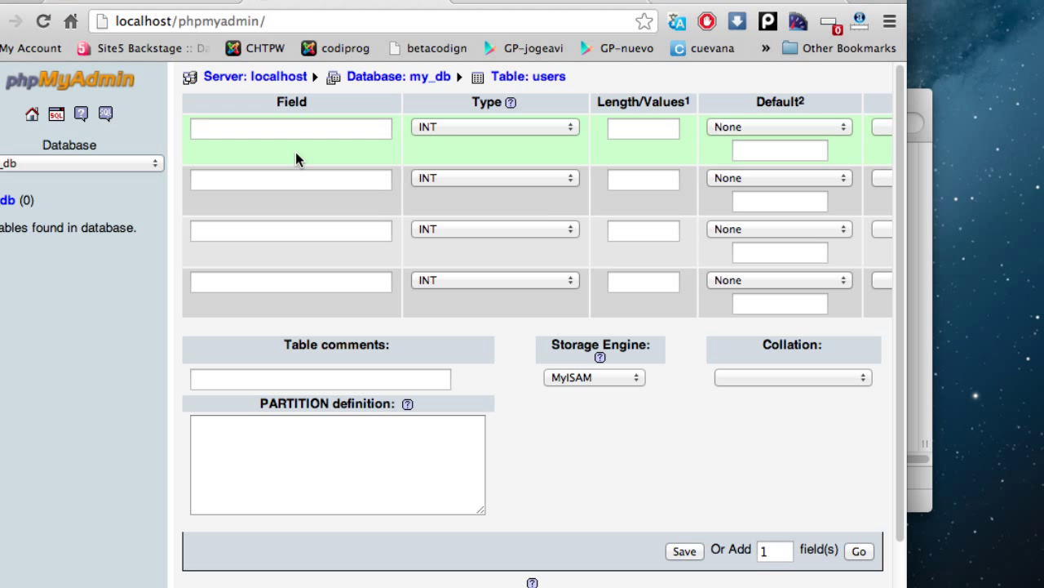
pyautogui.click(290, 128)
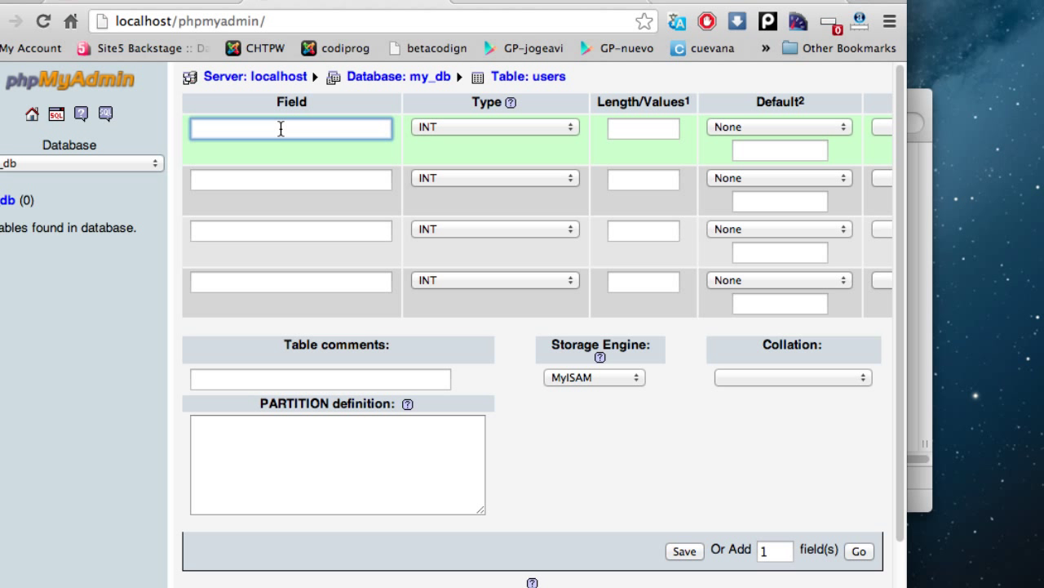
pyautogui.write('id')
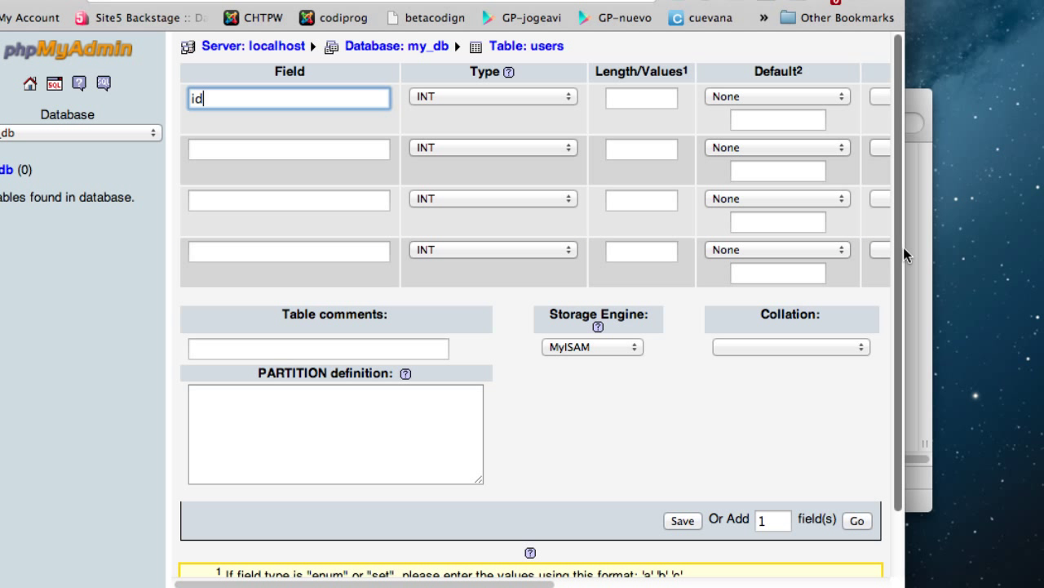
pyautogui.moveTo(902, 251)
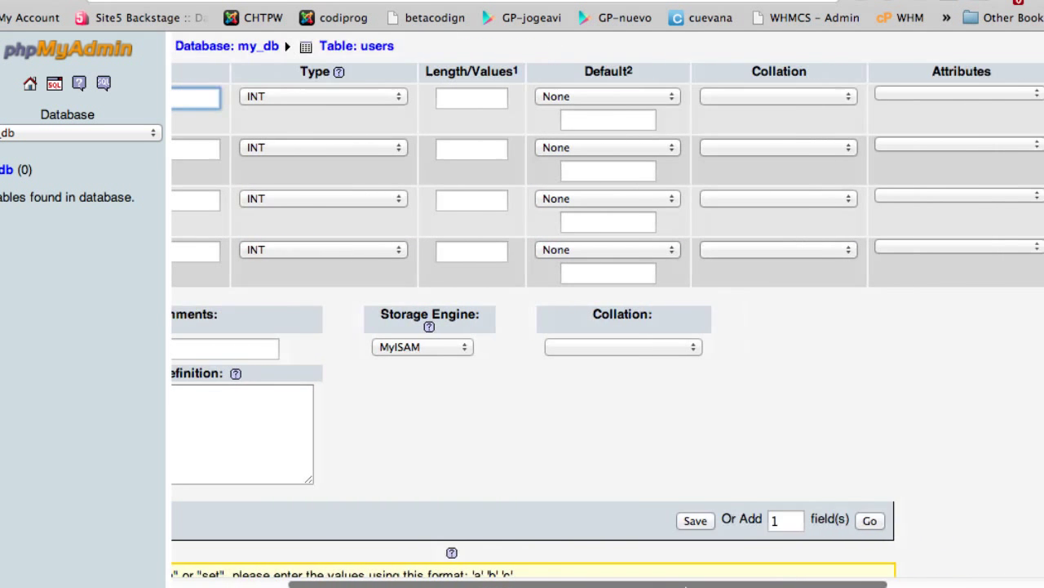
# Step: Make id UNSIGNED, nullable and auto-increment, with a UNIQUE index
pyautogui.hscroll(3)
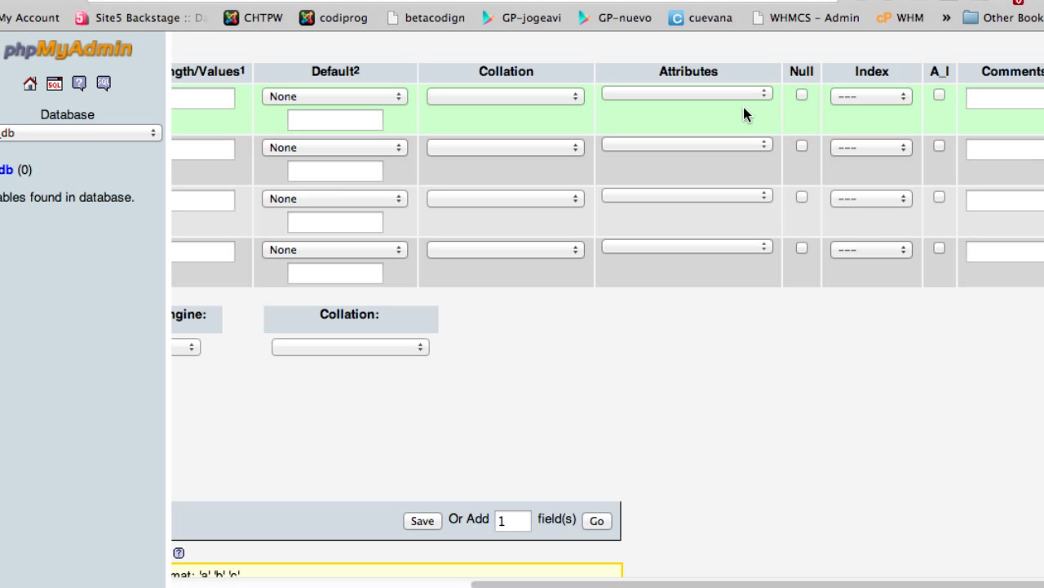
pyautogui.click(687, 96)
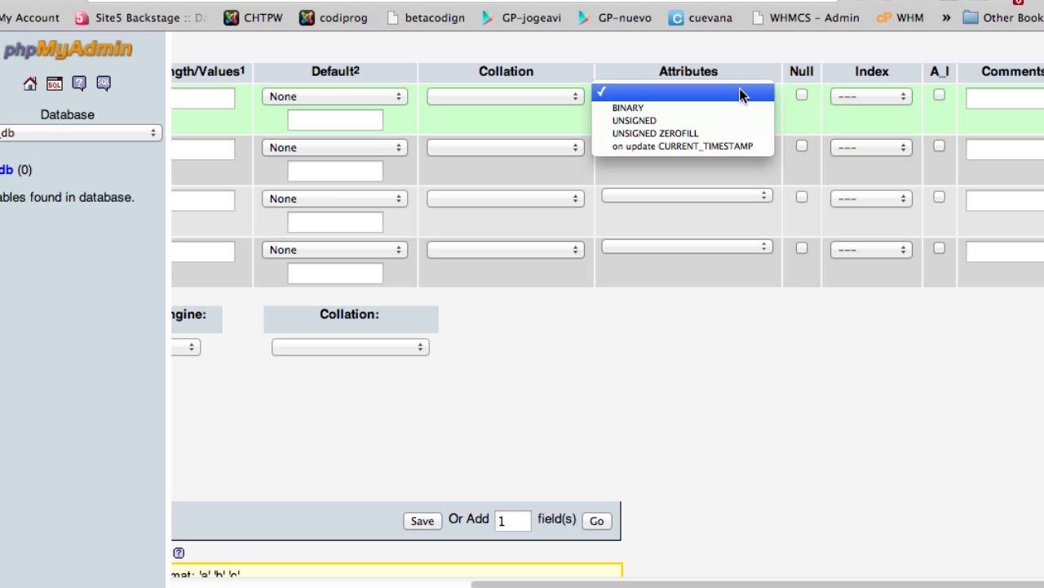
pyautogui.click(633, 120)
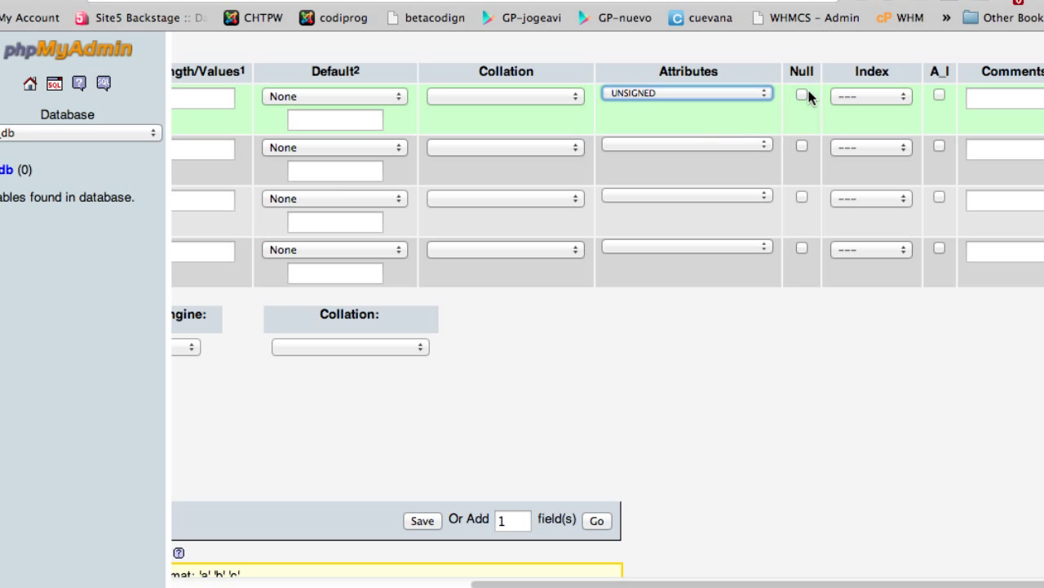
pyautogui.click(801, 94)
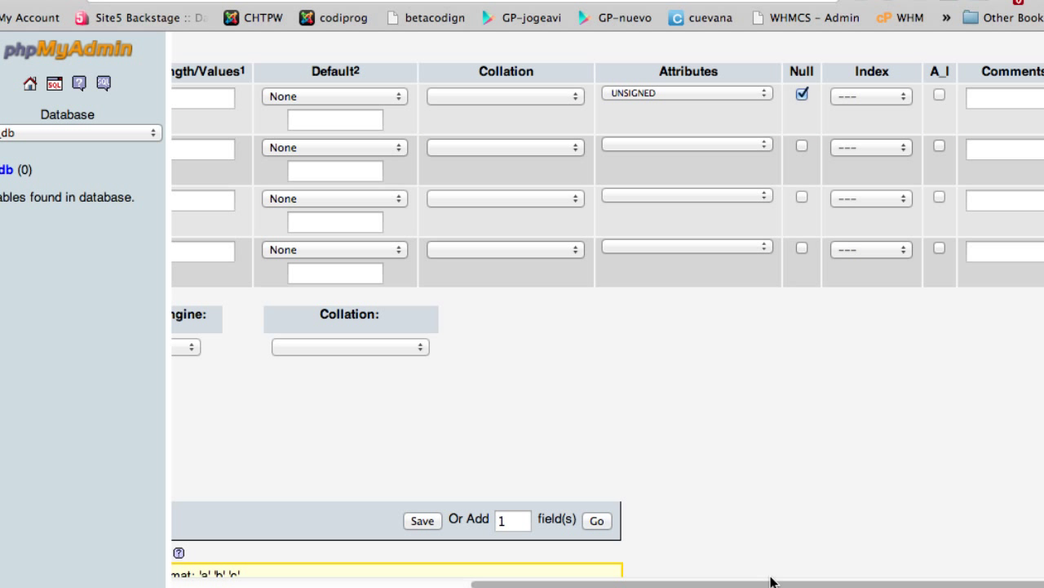
pyautogui.click(939, 95)
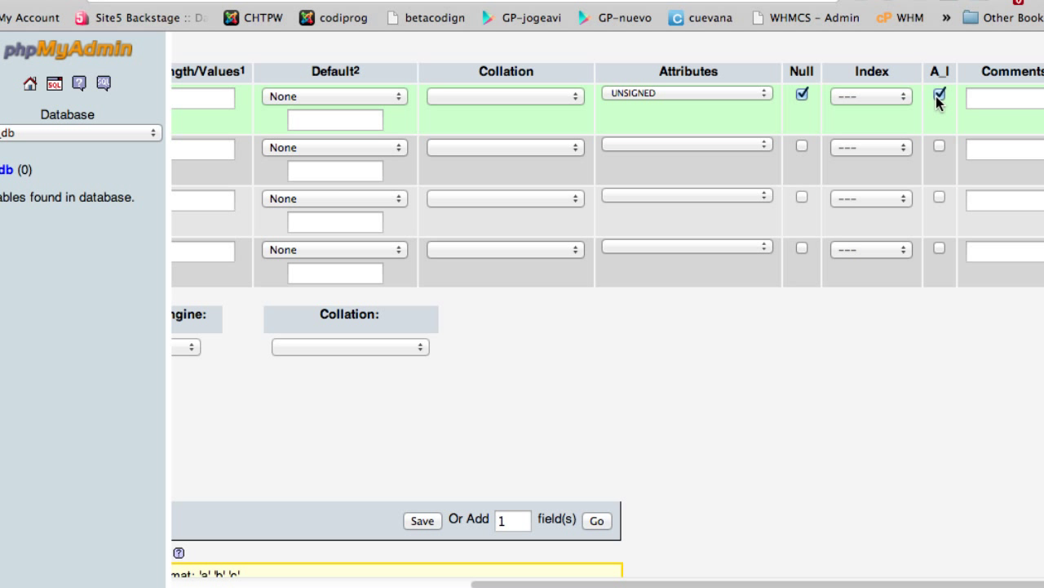
pyautogui.click(870, 96)
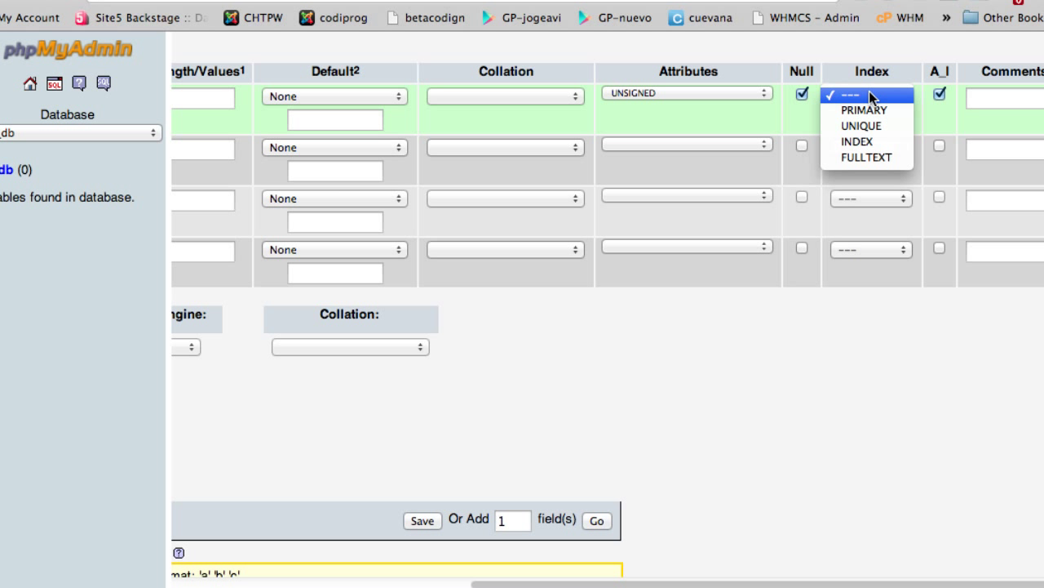
pyautogui.click(861, 125)
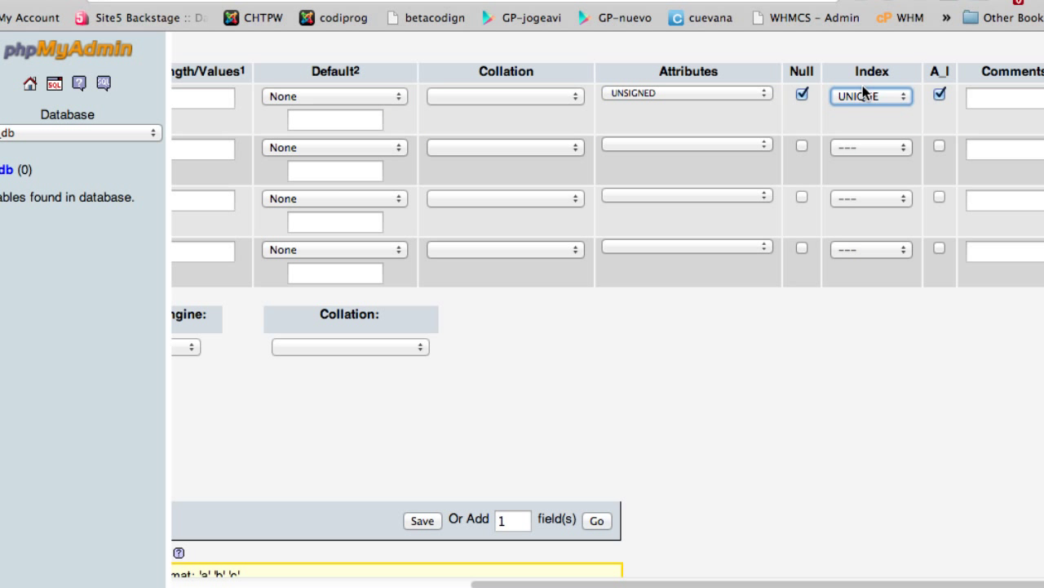
pyautogui.moveTo(387, 118)
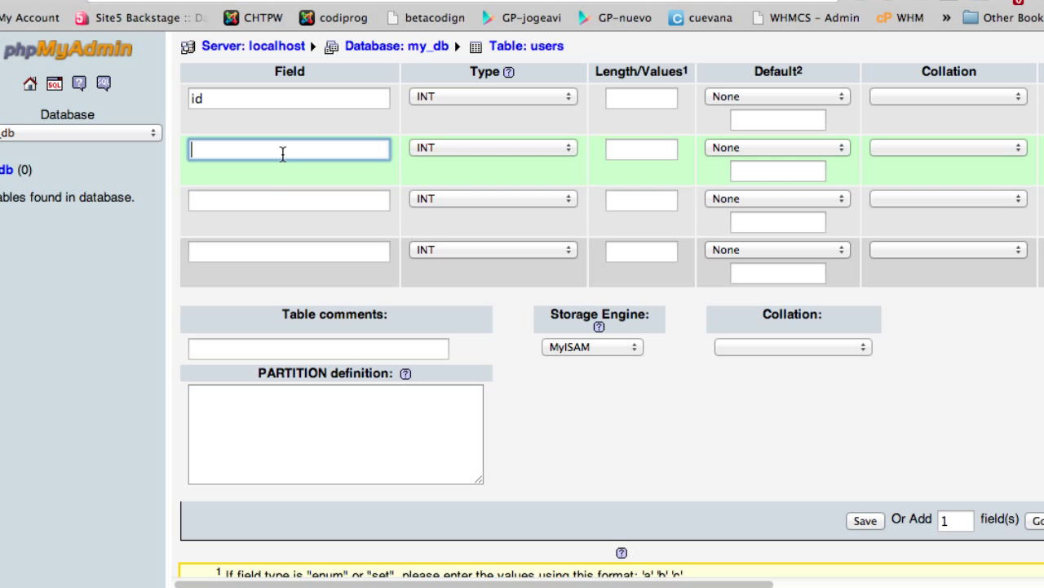
# Step: Add TEXT columns username, password and email, then save the table
pyautogui.write('usernma')
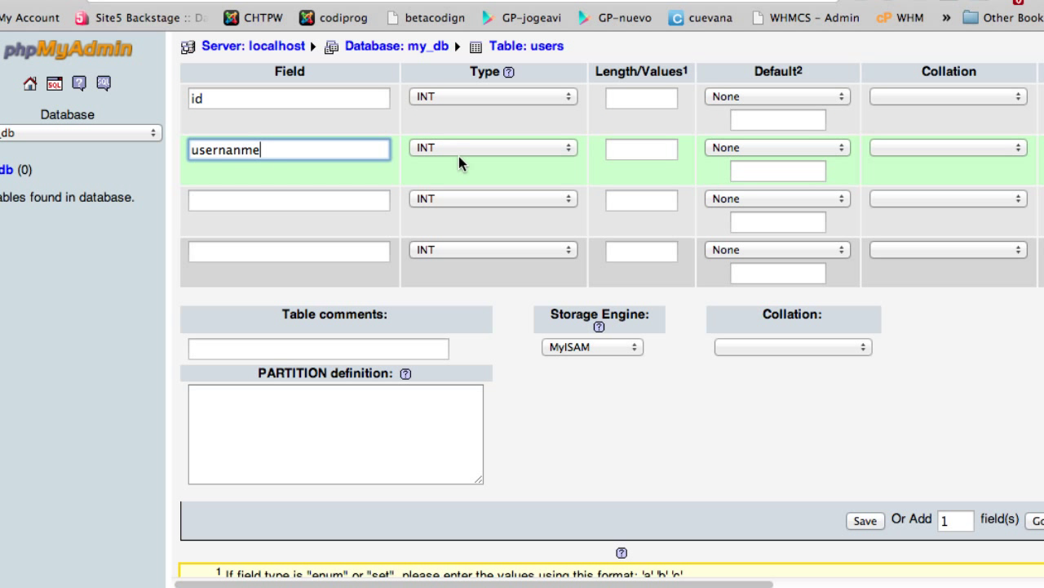
pyautogui.click(492, 148)
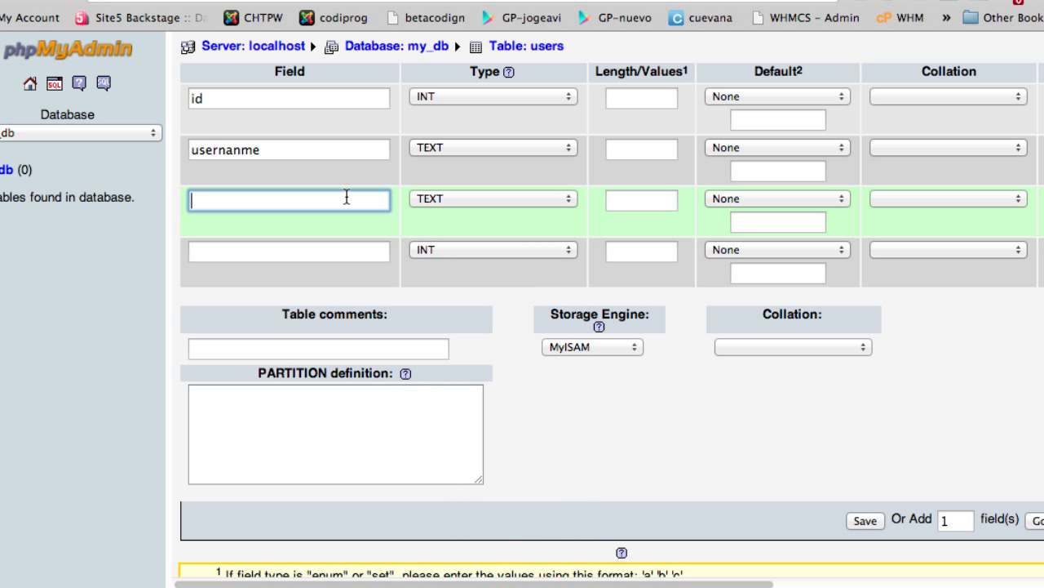
pyautogui.write('password')
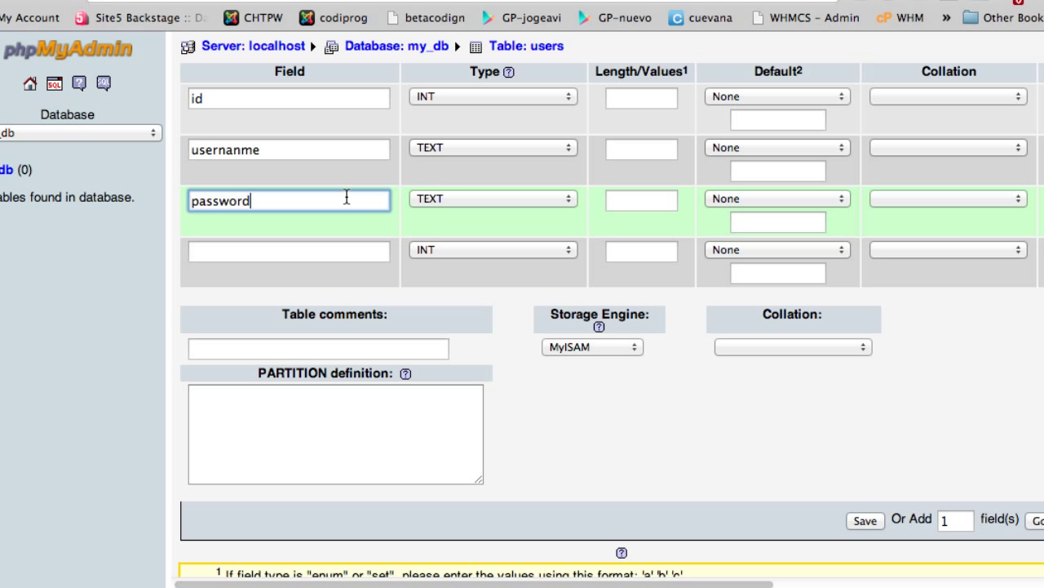
pyautogui.click(289, 250)
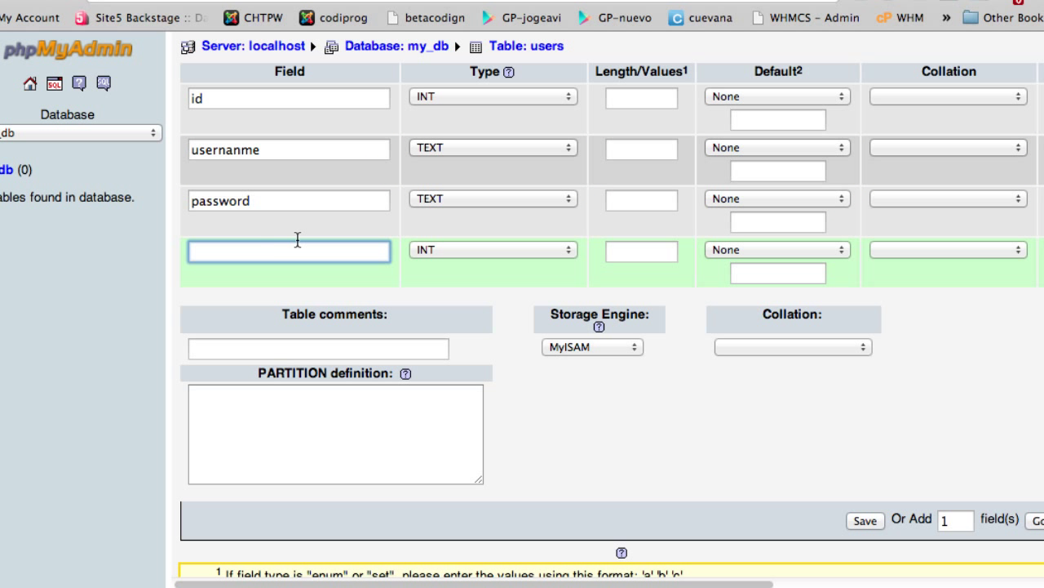
pyautogui.moveTo(324, 155)
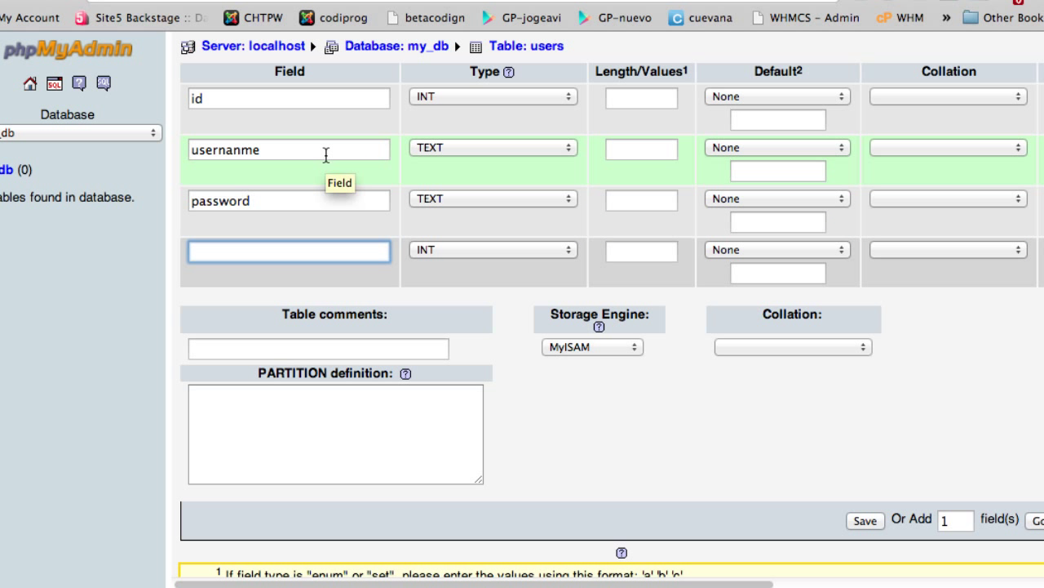
pyautogui.write('name')
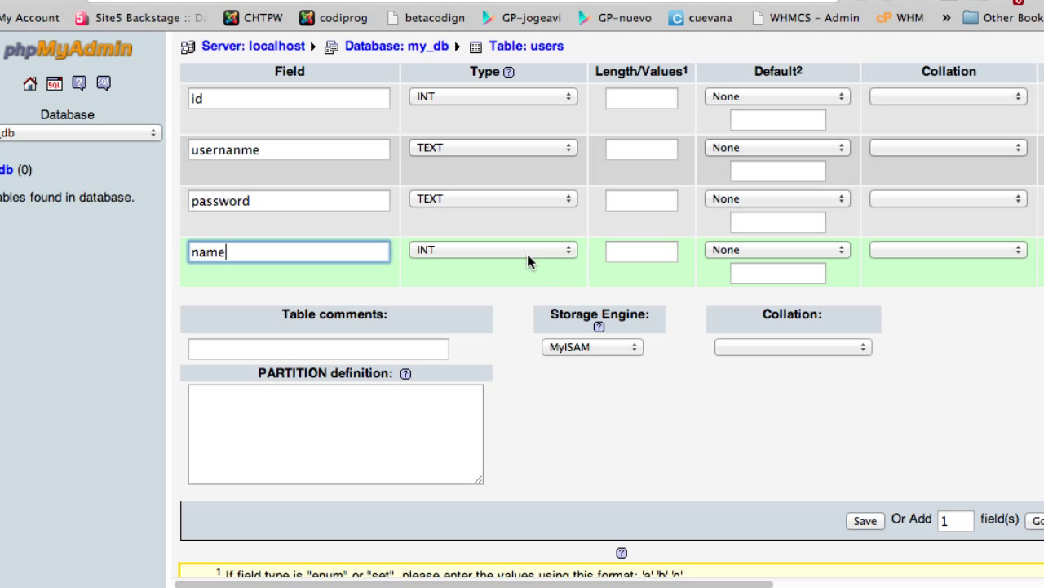
pyautogui.click(492, 250)
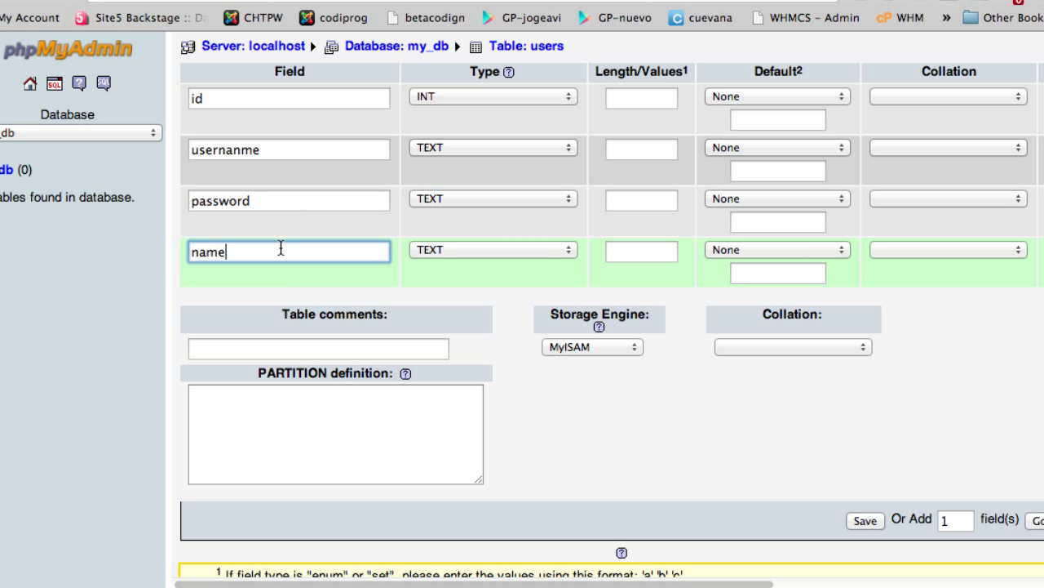
pyautogui.doubleClick(208, 252)
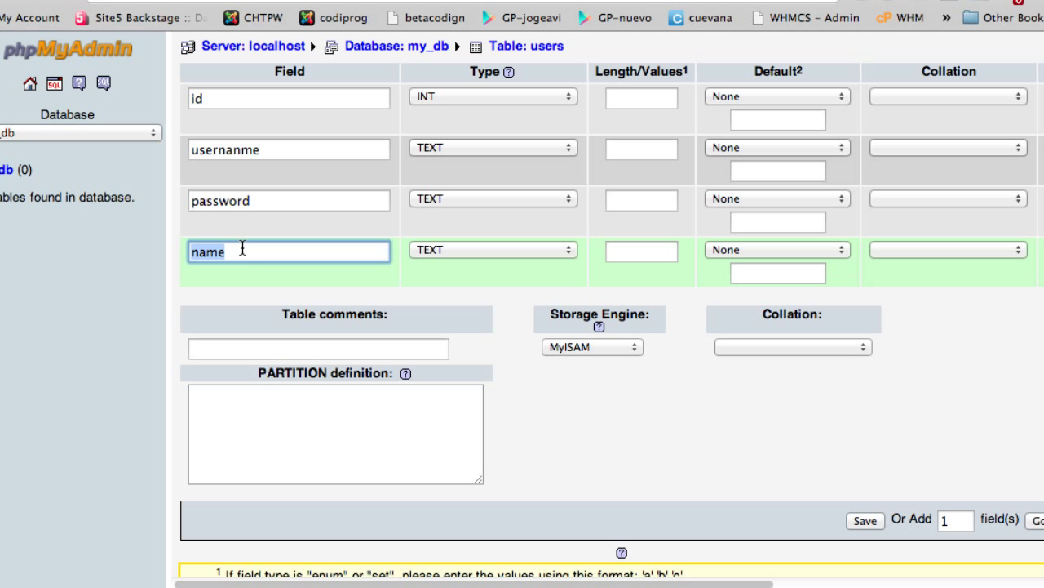
pyautogui.write('email')
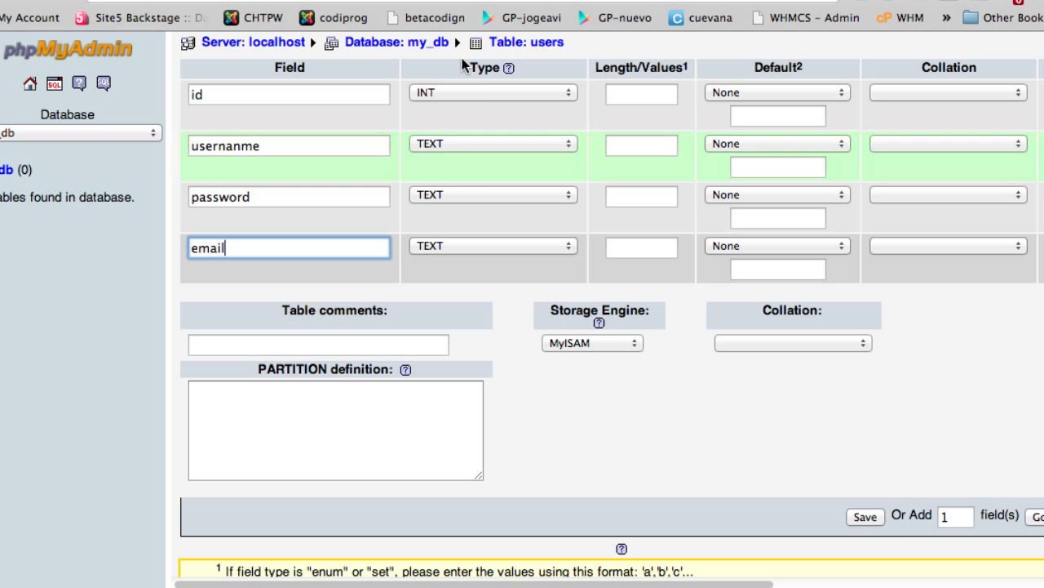
pyautogui.click(865, 515)
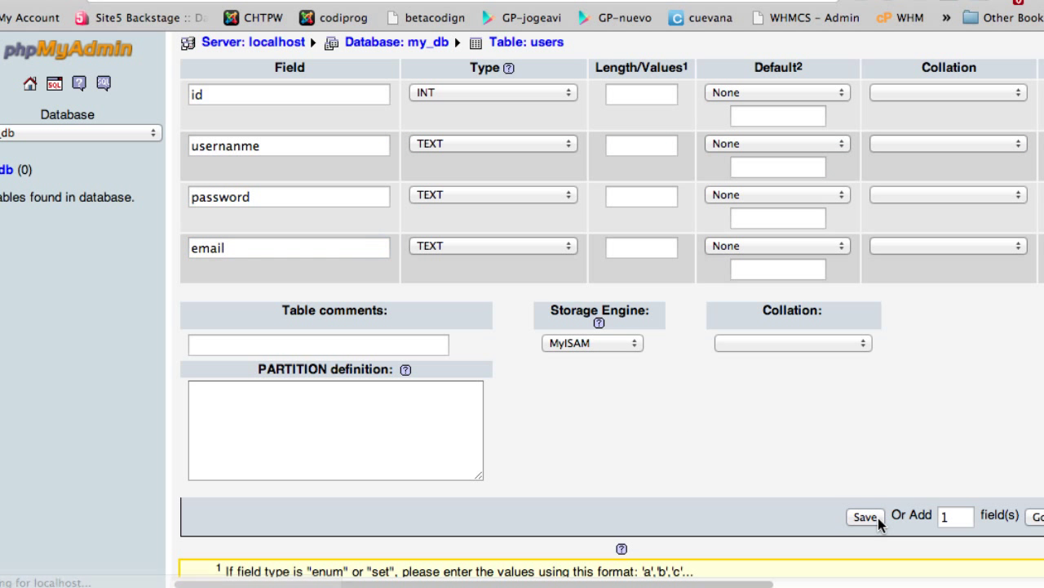
# Step: Save the users table and go back to the my_db database overview
pyautogui.click(865, 517)
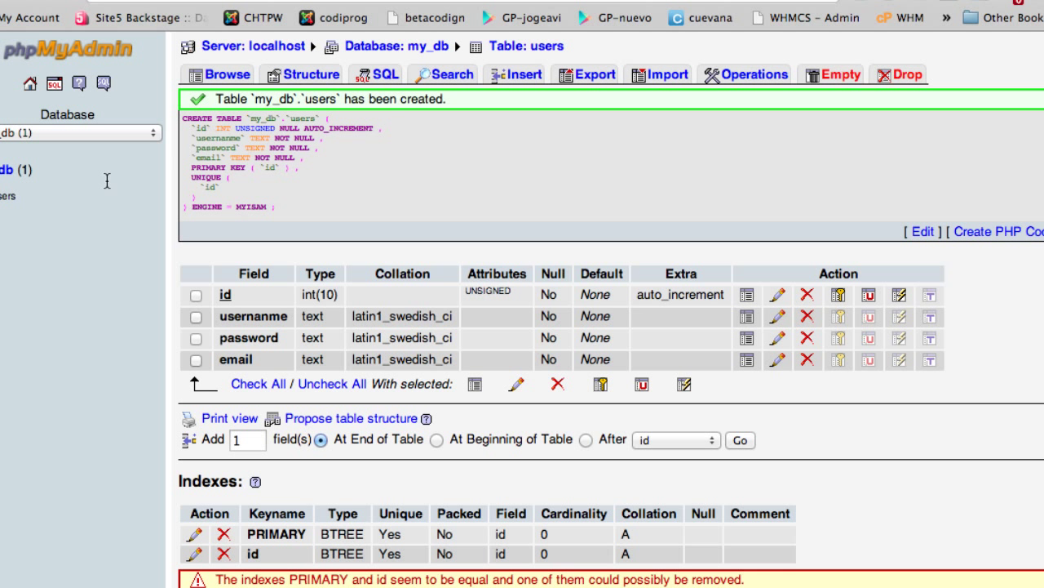
pyautogui.moveTo(178, 204)
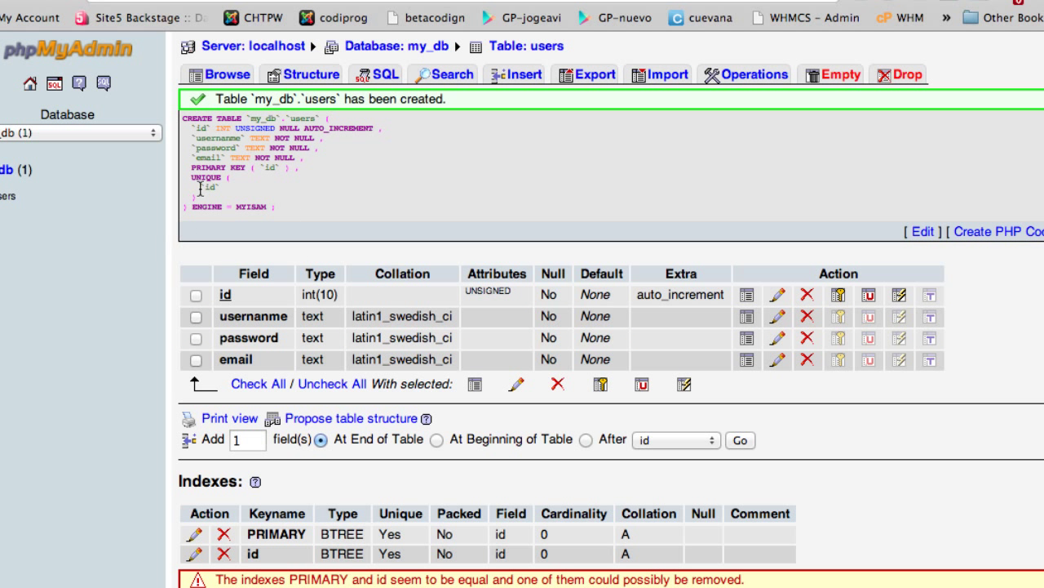
pyautogui.click(195, 360)
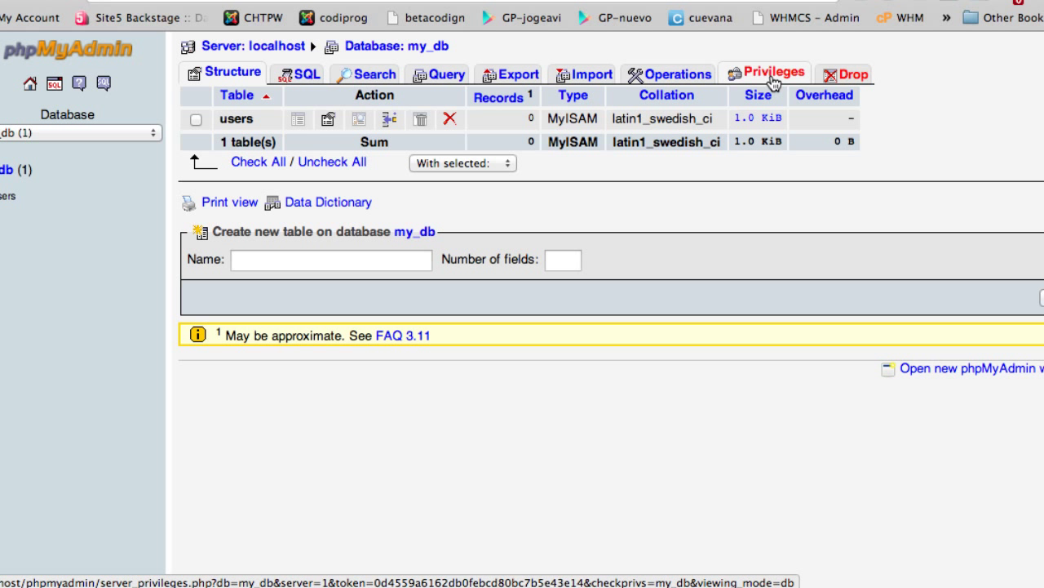
# Step: From my_db's Privileges tab, open the Add a new User form
pyautogui.click(773, 72)
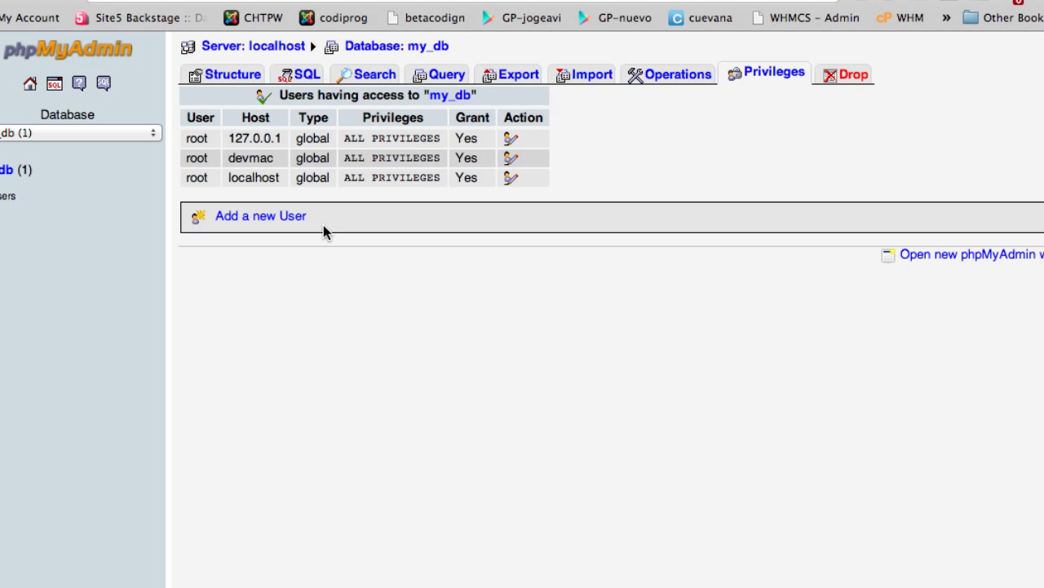
pyautogui.moveTo(317, 223)
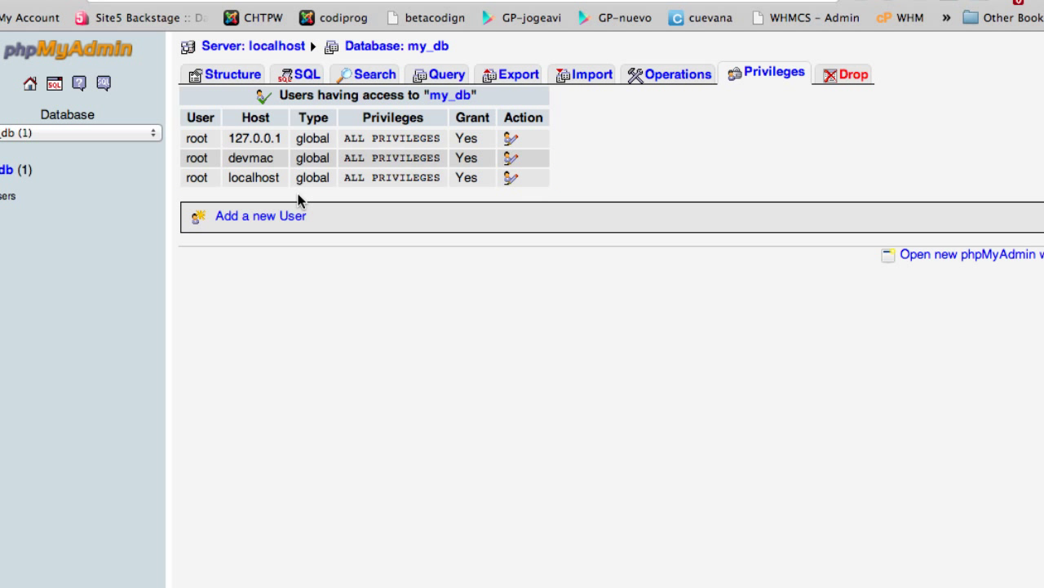
pyautogui.click(260, 215)
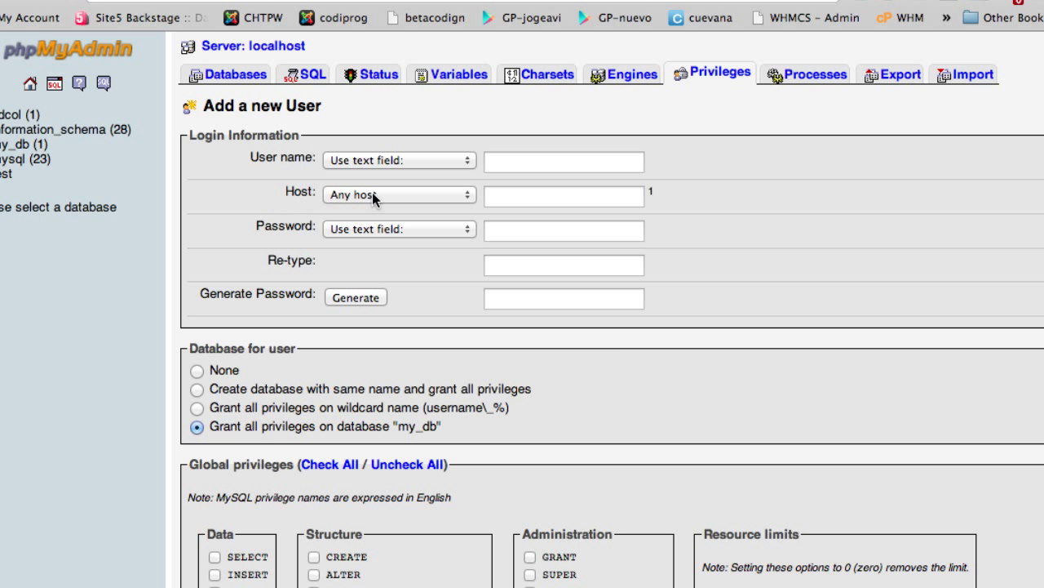
# Step: Enter george as the user name and type the password twice
pyautogui.click(563, 162)
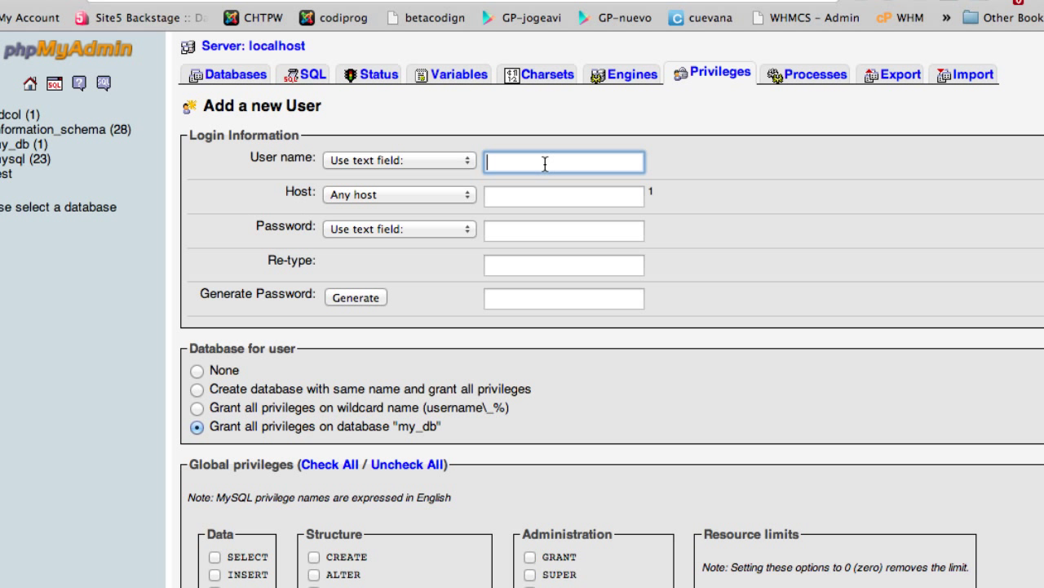
pyautogui.write('george')
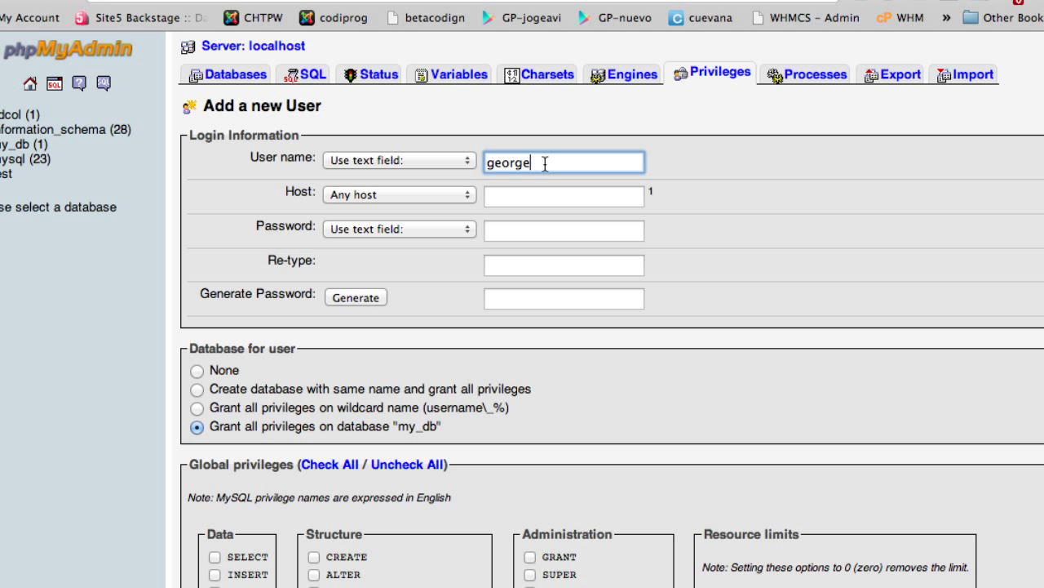
pyautogui.moveTo(477, 222)
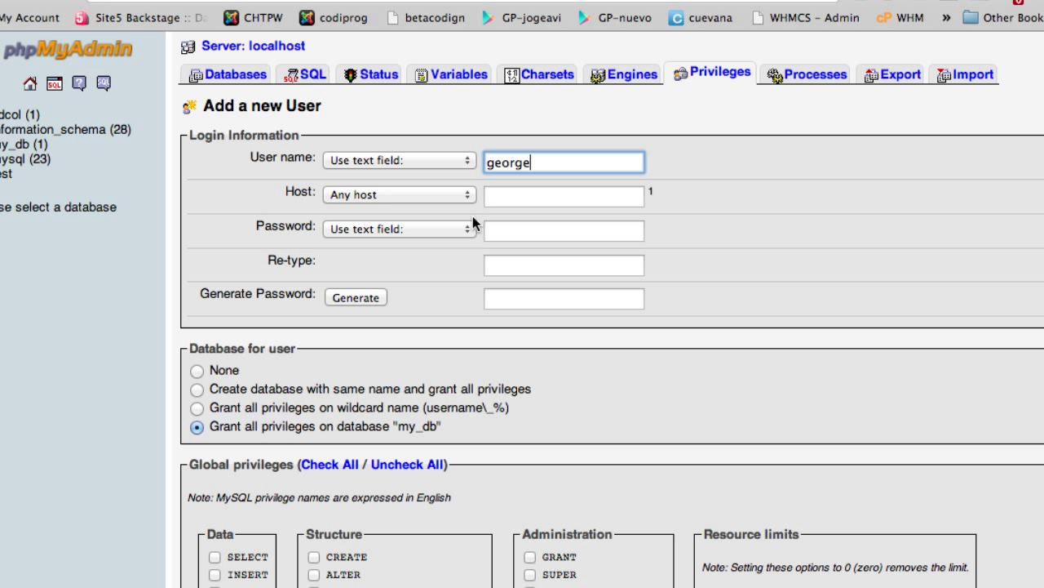
pyautogui.click(563, 230)
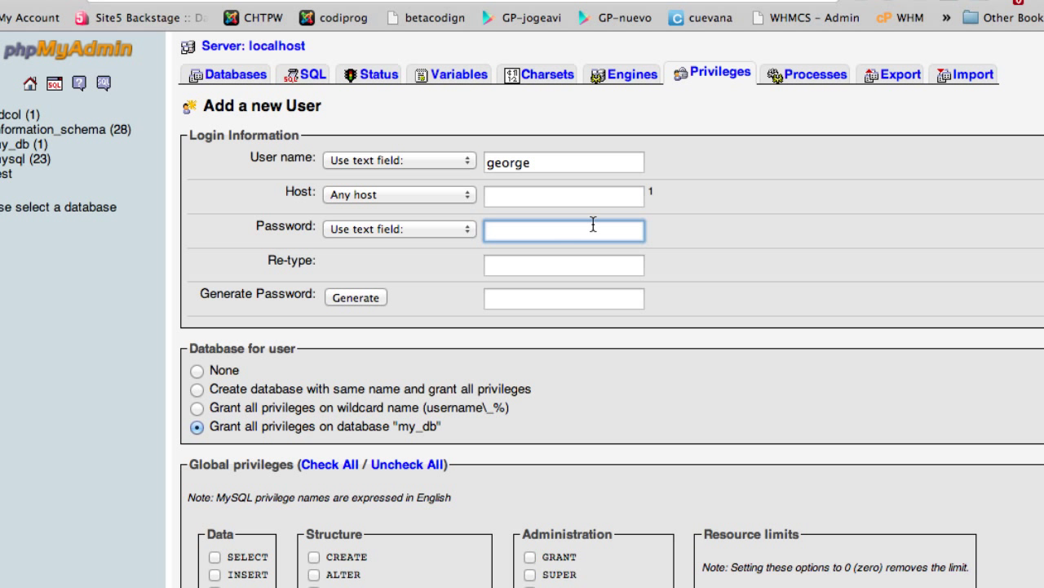
pyautogui.write('••')
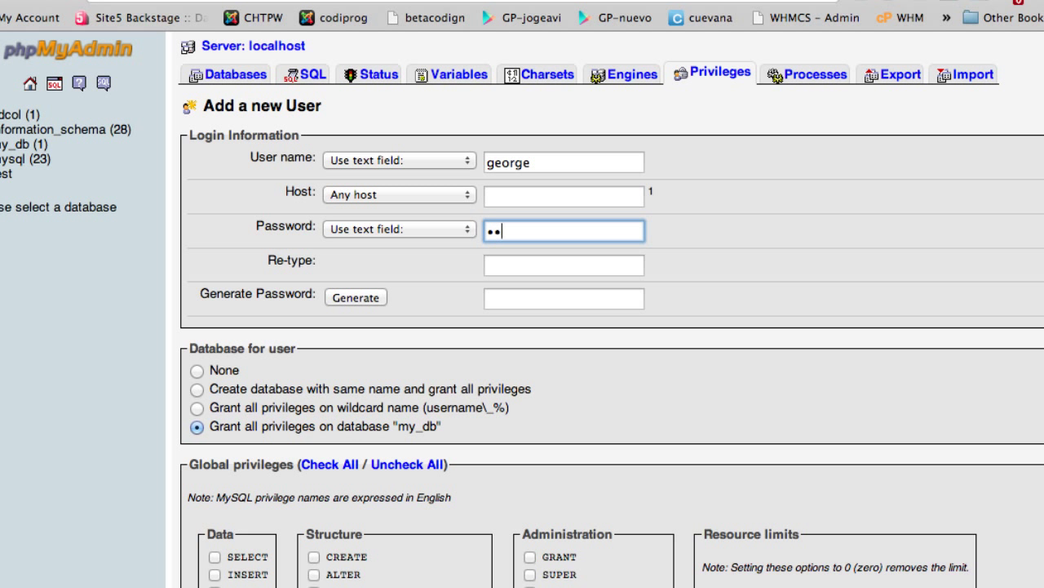
pyautogui.write('••')
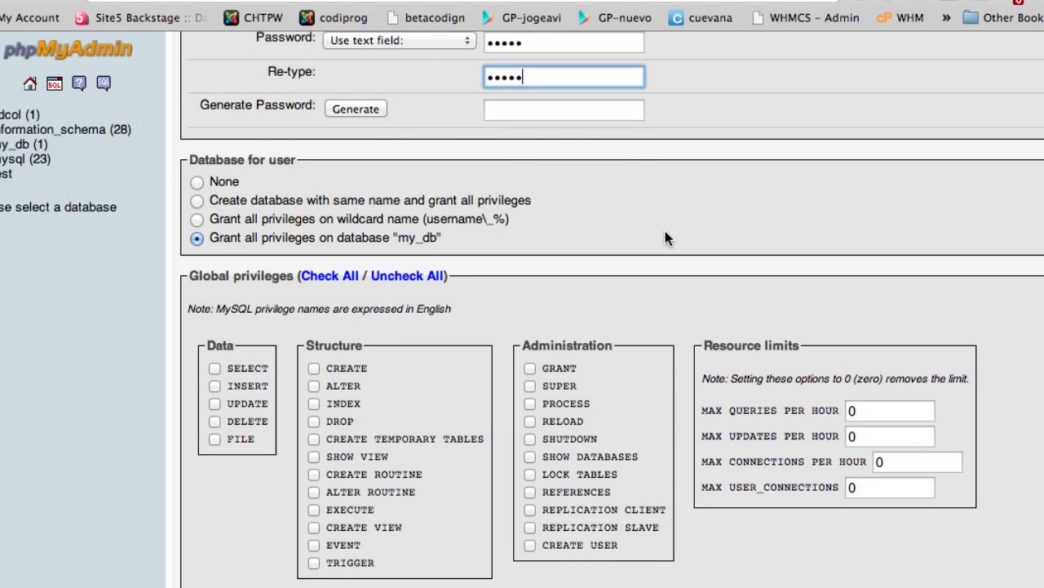
# Step: Check all global privileges and create the george account
pyautogui.scroll(-3)
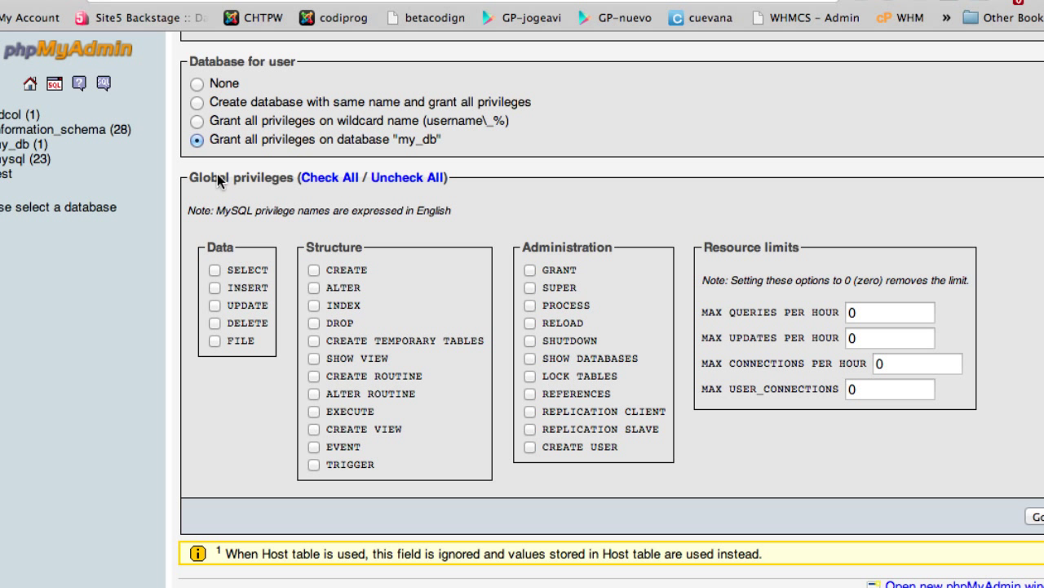
pyautogui.moveTo(261, 151)
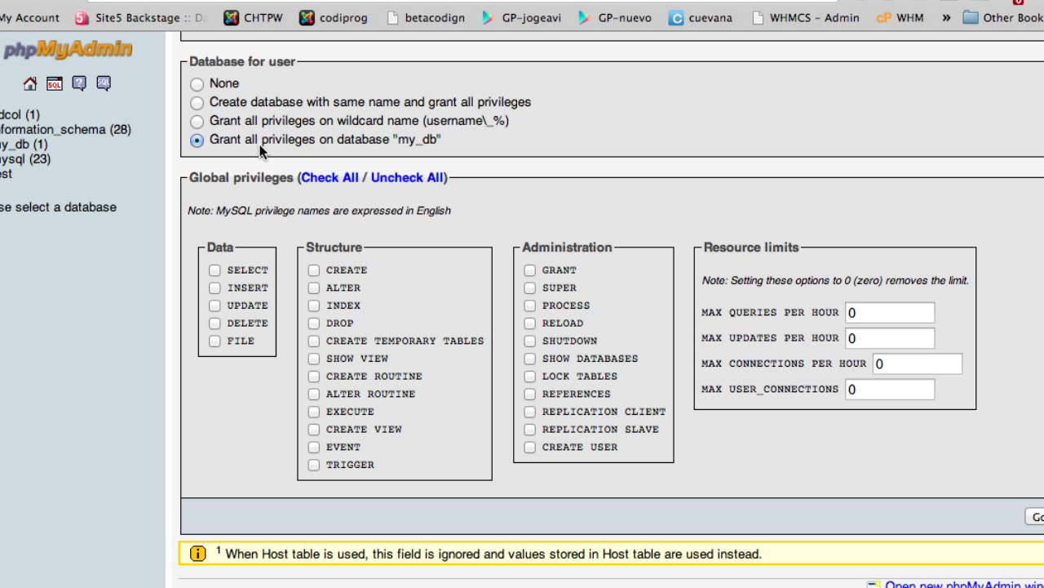
pyautogui.moveTo(345, 157)
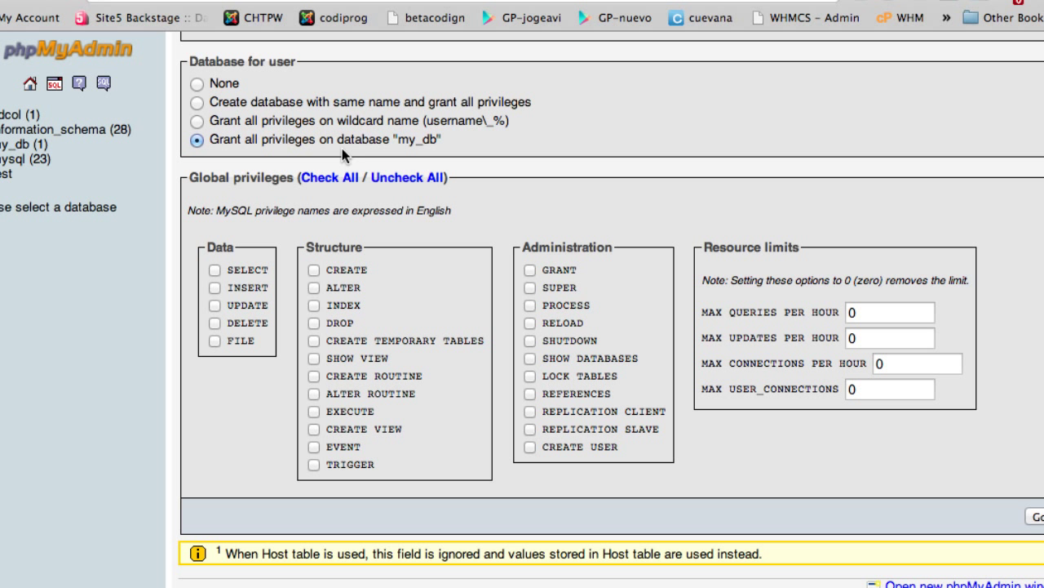
pyautogui.moveTo(211, 151)
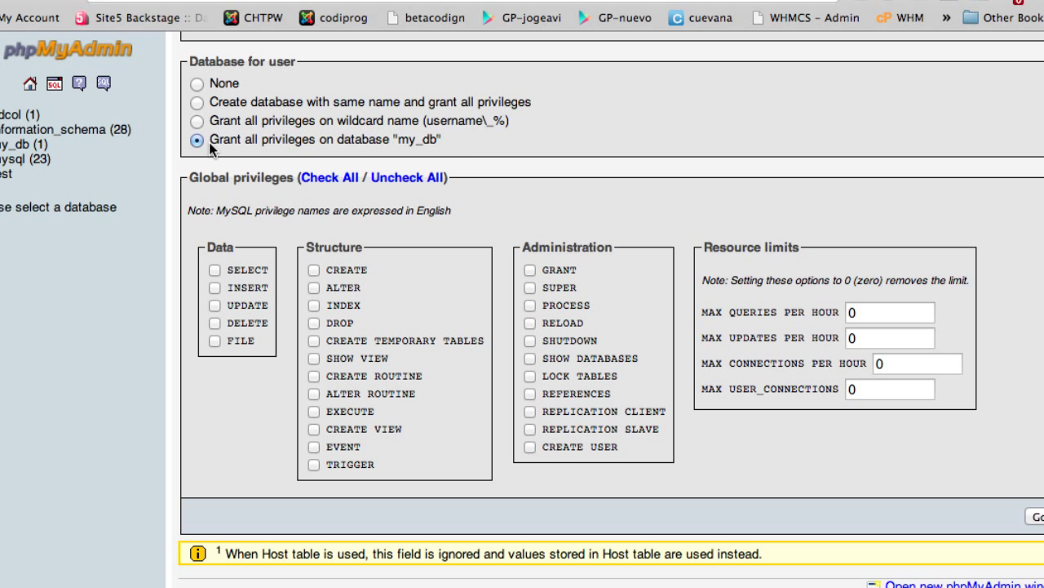
pyautogui.scroll(-3)
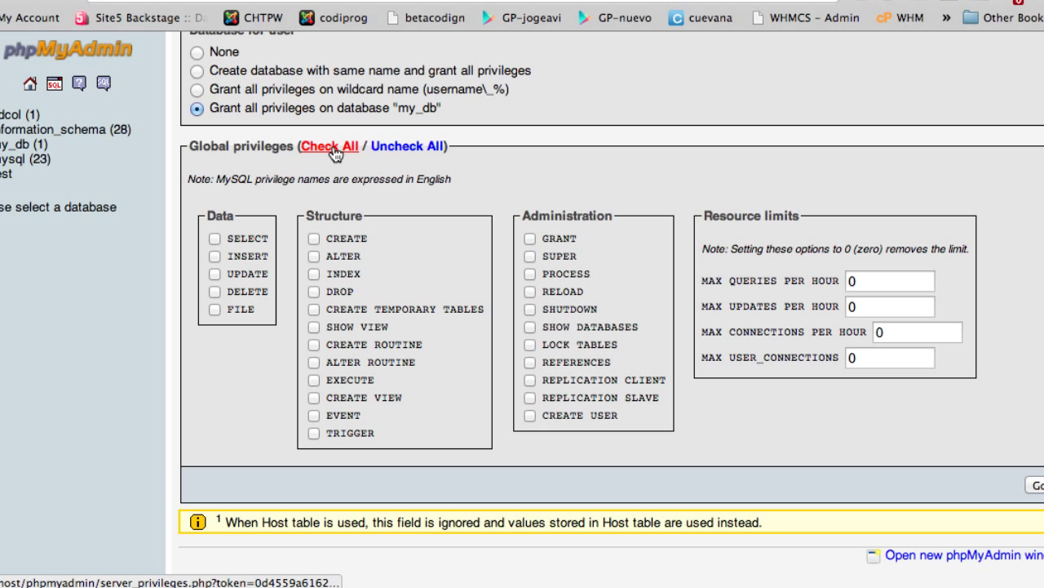
pyautogui.click(328, 146)
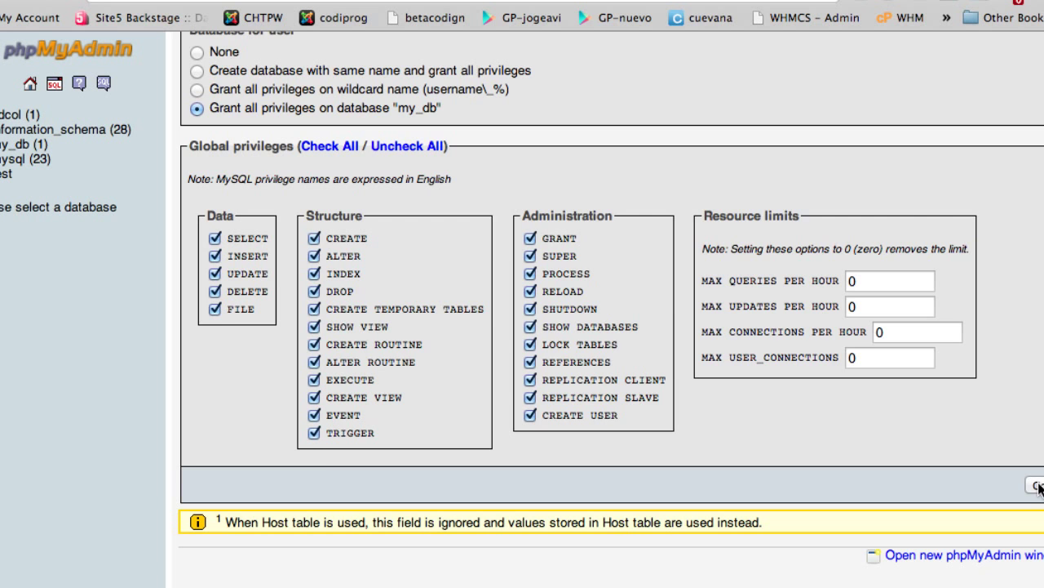
pyautogui.click(1035, 485)
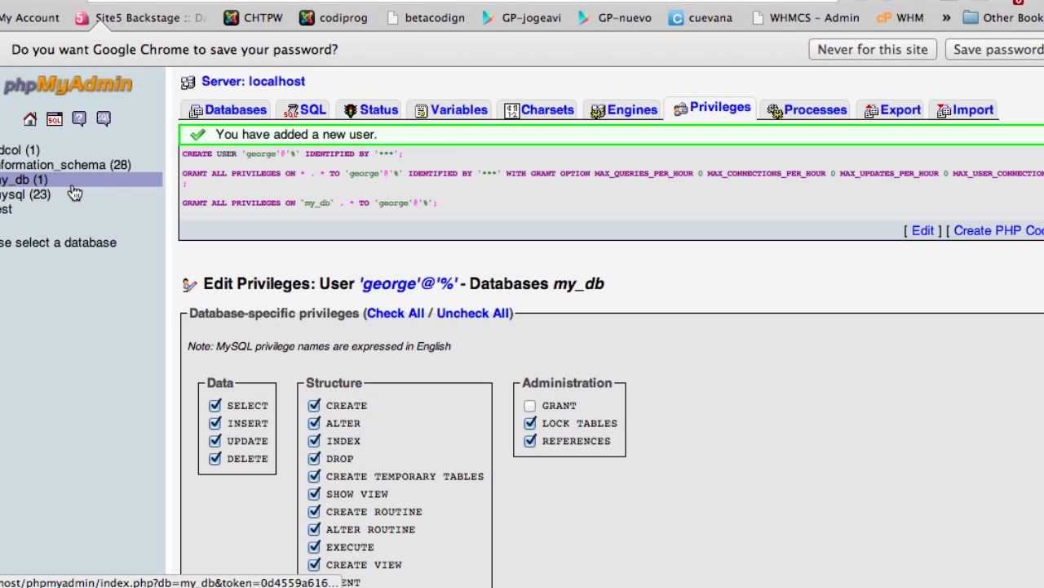
# Step: Return to the my_db structure view listing the users table
pyautogui.click(21, 179)
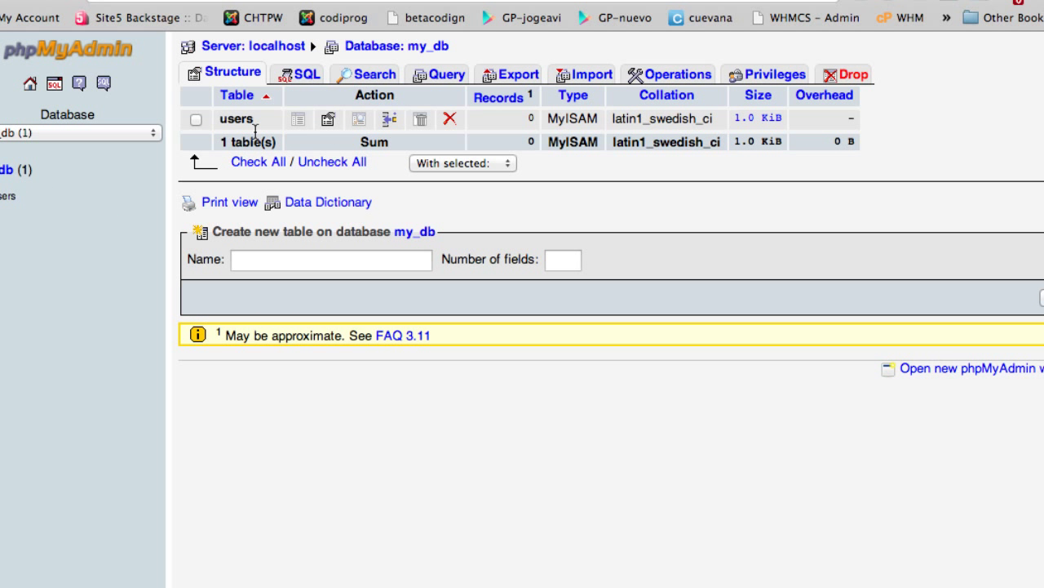
pyautogui.moveTo(222, 128)
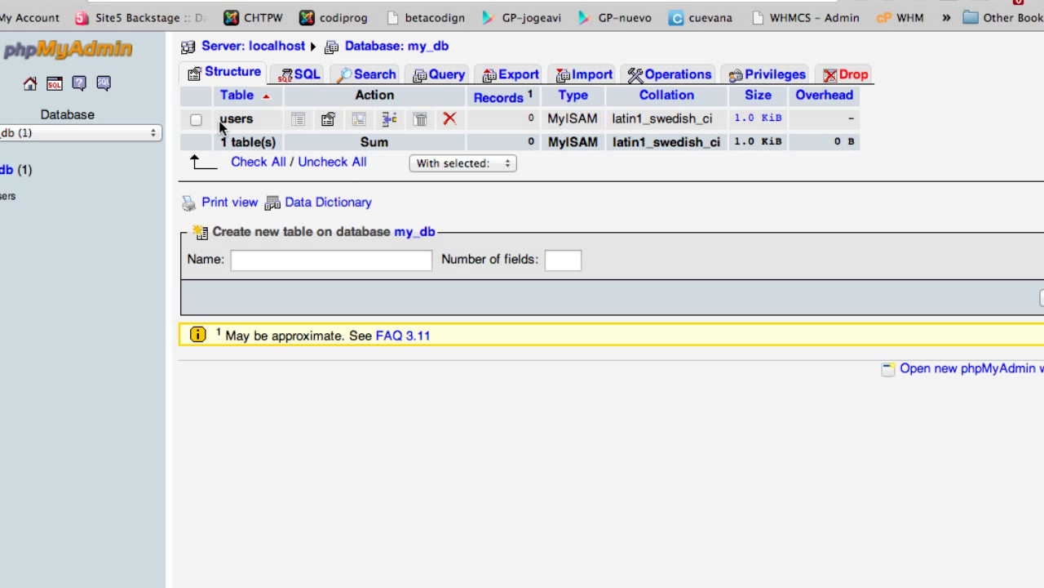
pyautogui.moveTo(525, 152)
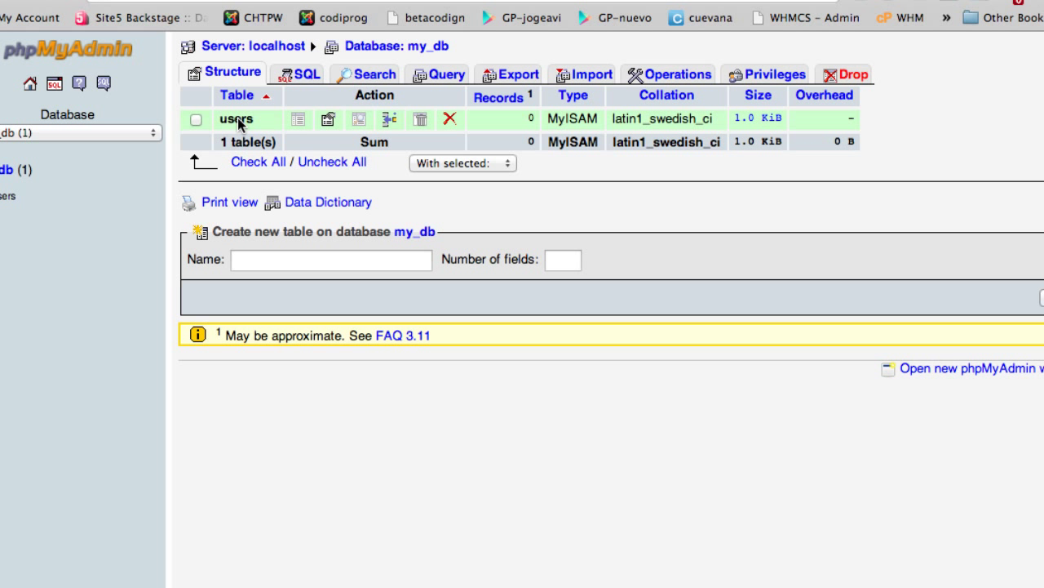
pyautogui.moveTo(312, 125)
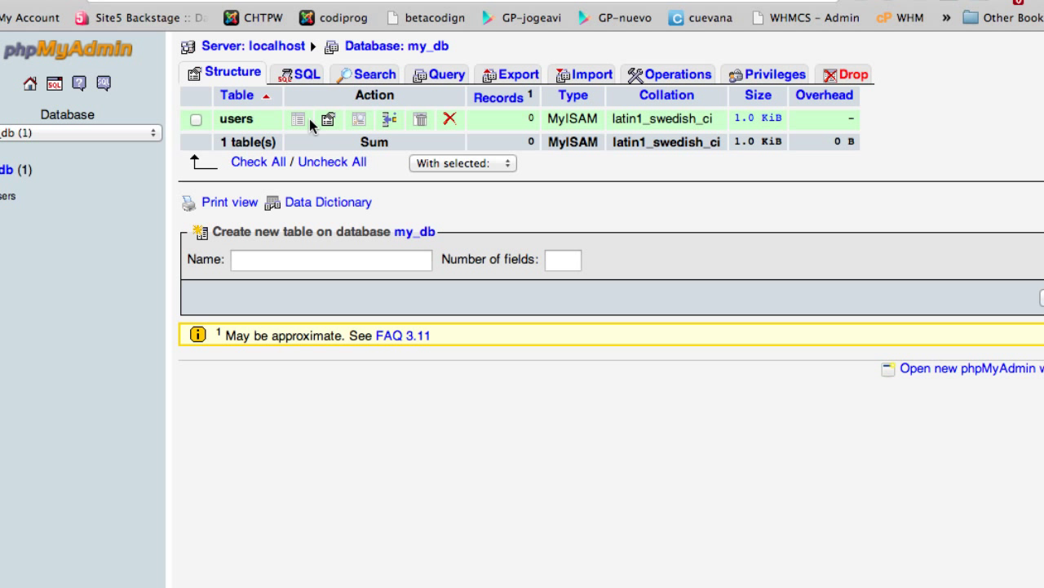